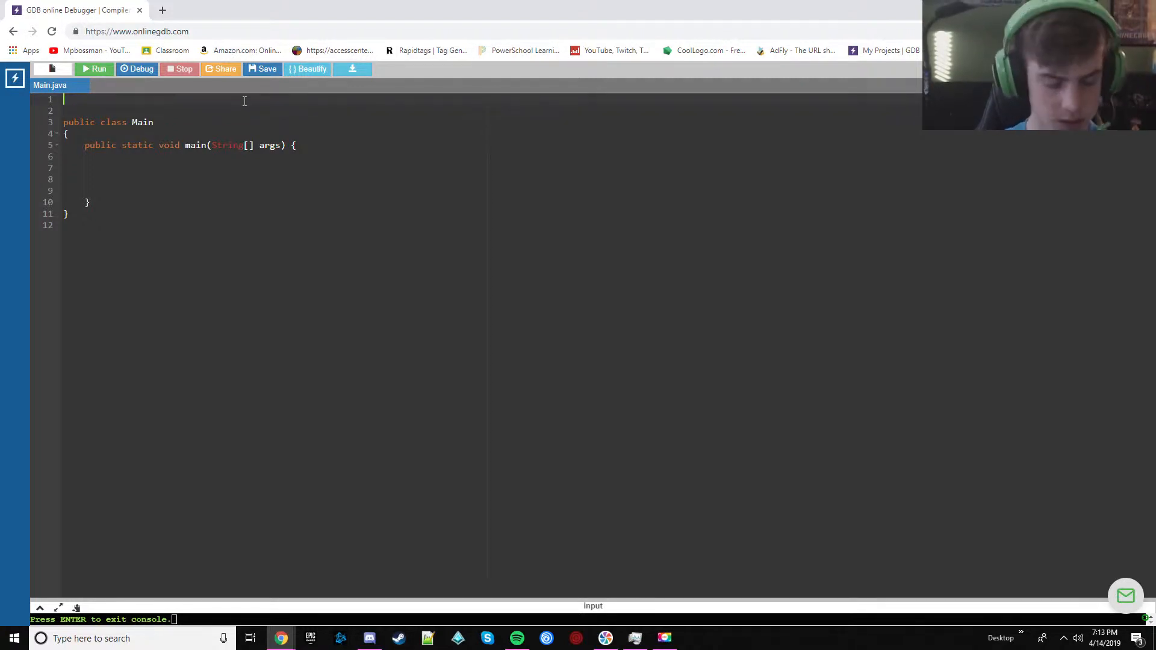
Add 'import java.util.Scanner;' at the top of the program
text(import)
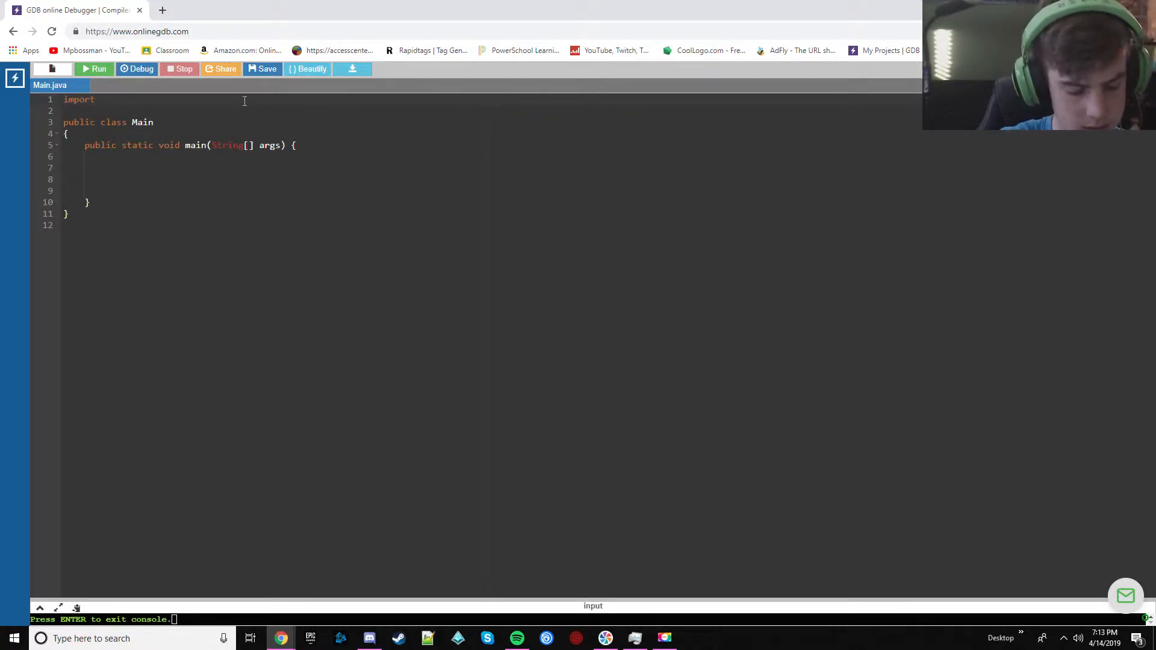
text(java.ut)
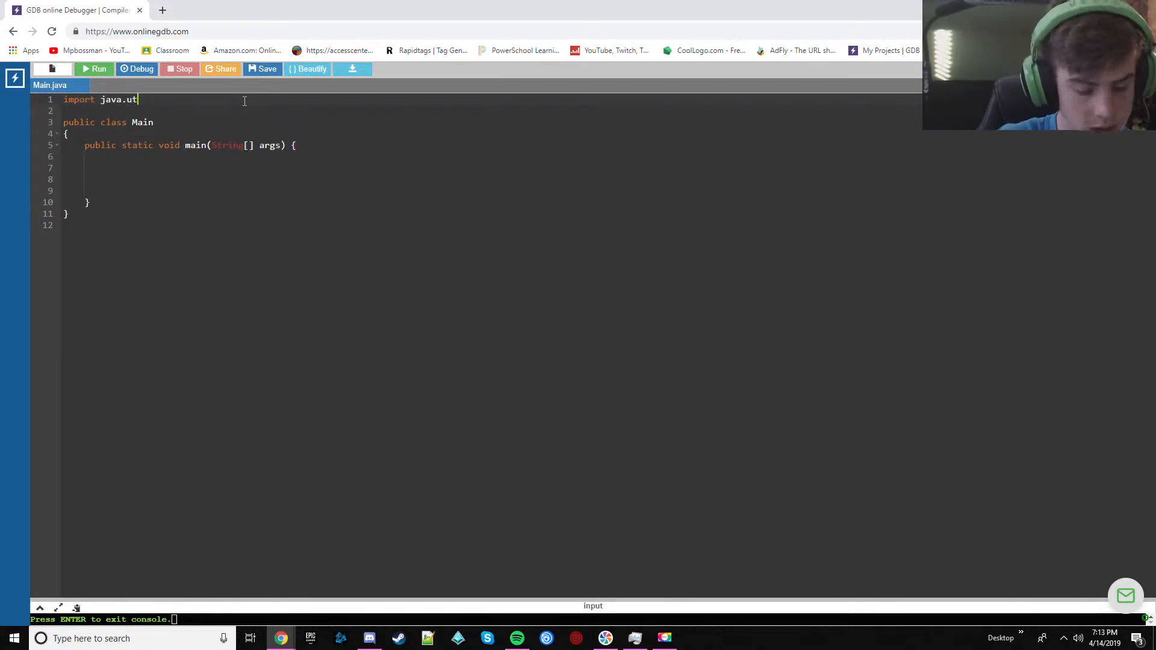
text(il.Scanner;)
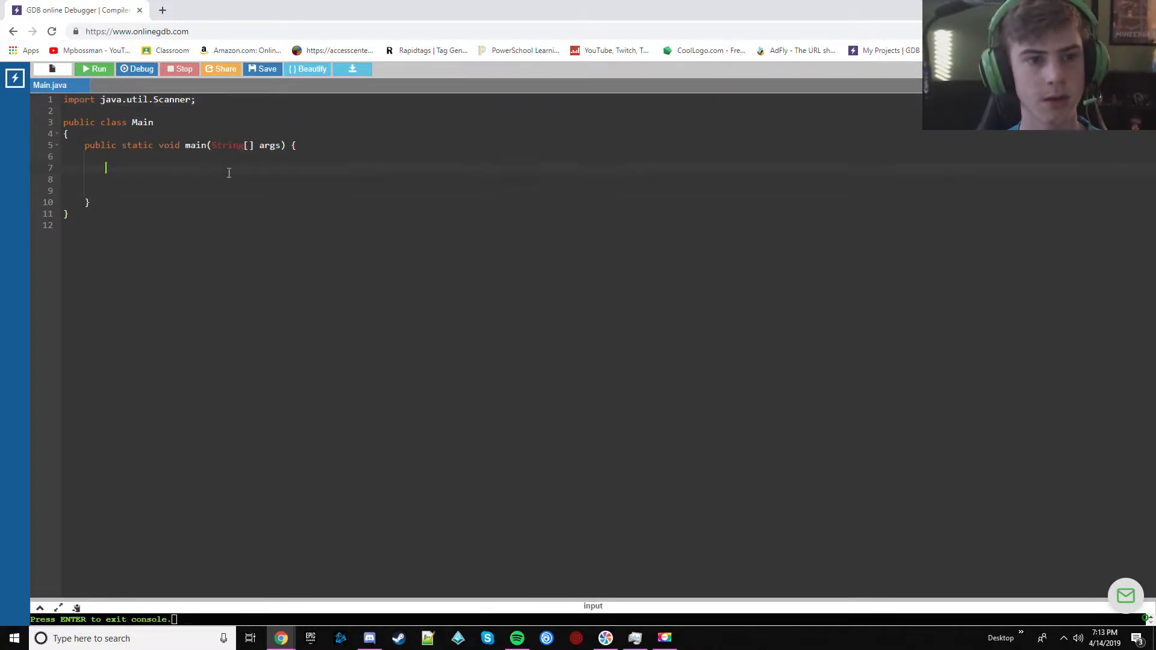
Create a Scanner named keyboard reading from System.in inside main
text(Scanner)
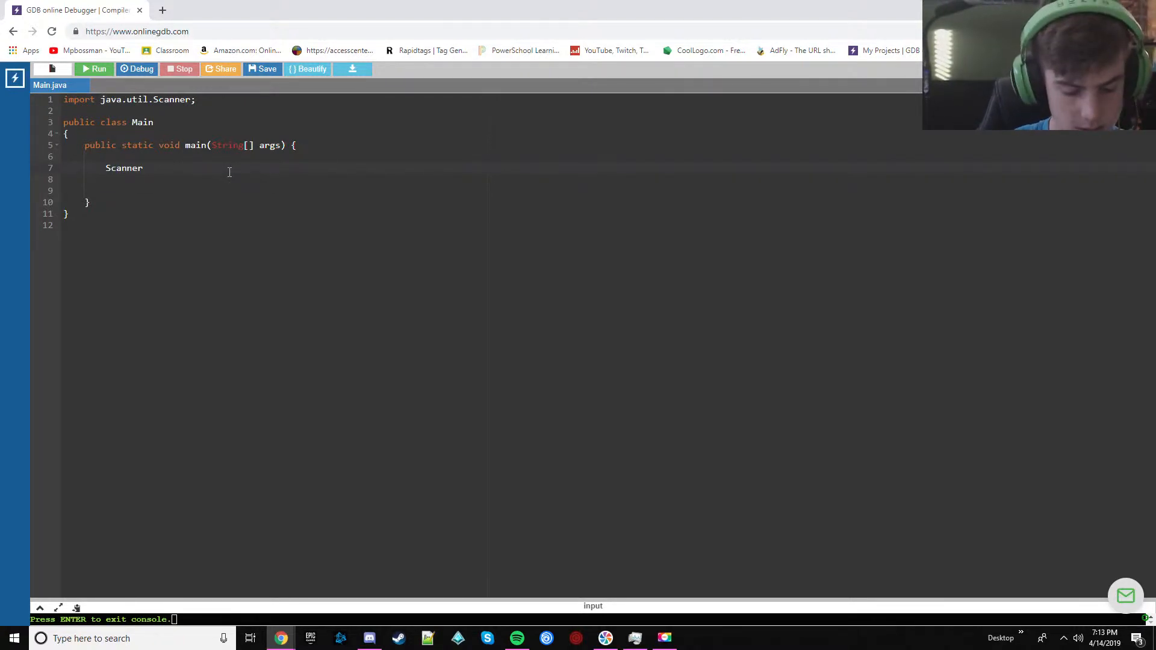
text(keyboard = new)
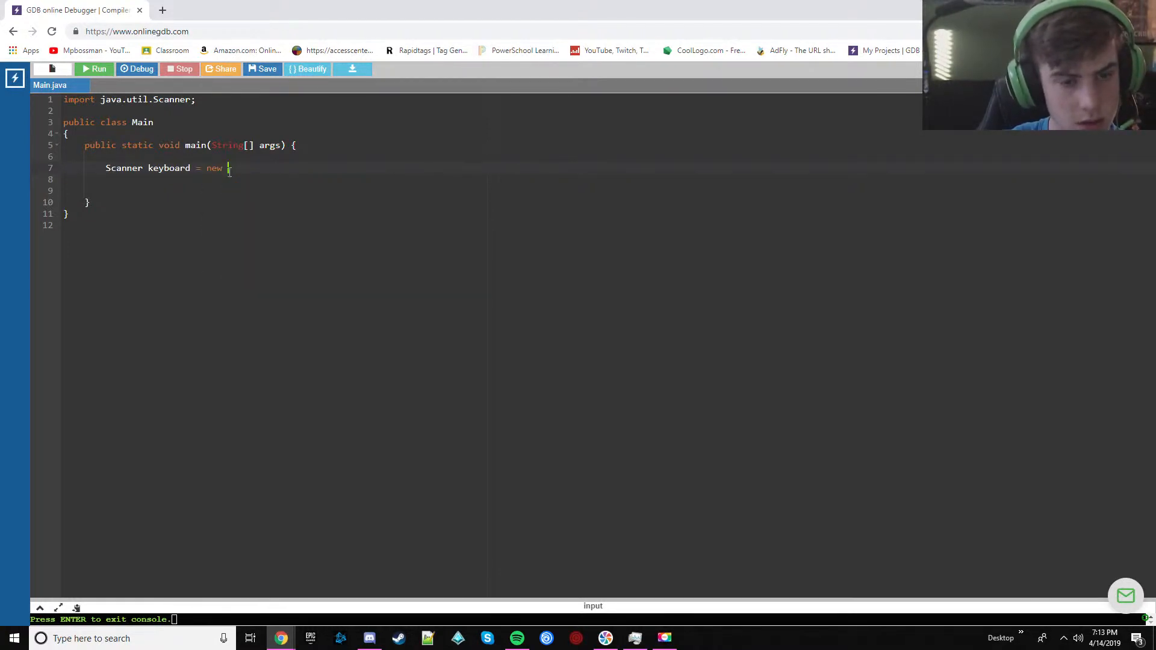
text(Scanner(sus)
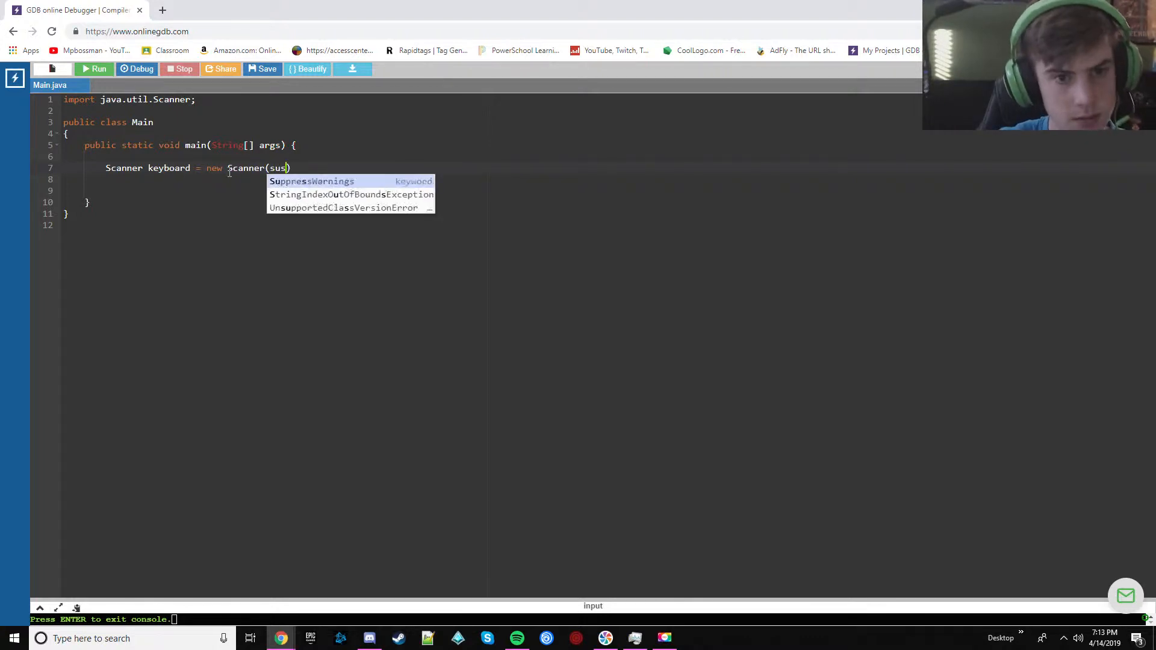
text(yus)
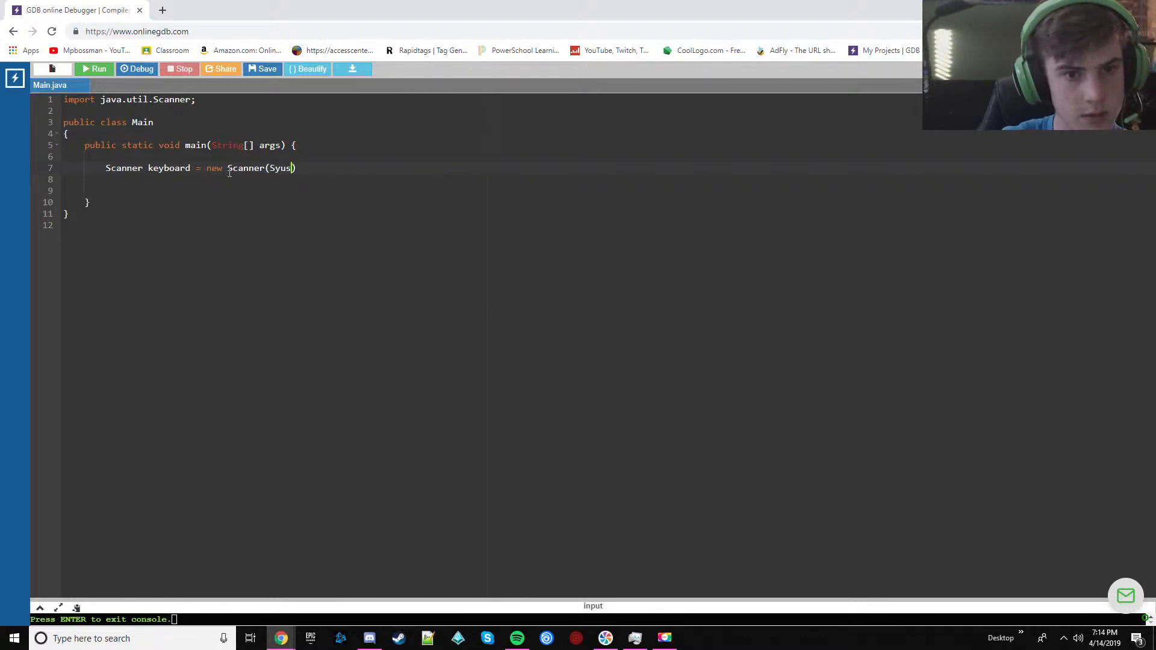
text(System.ij)
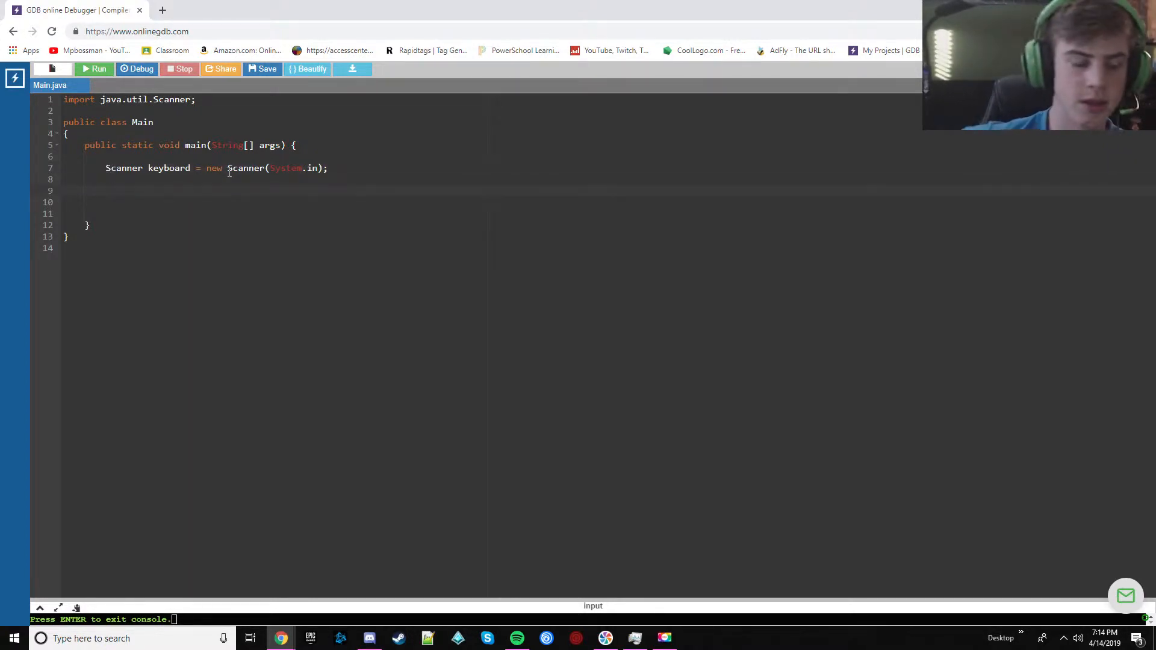
Add System.out.println("Type the length of the password"); below the Scanner line
text(Syste)
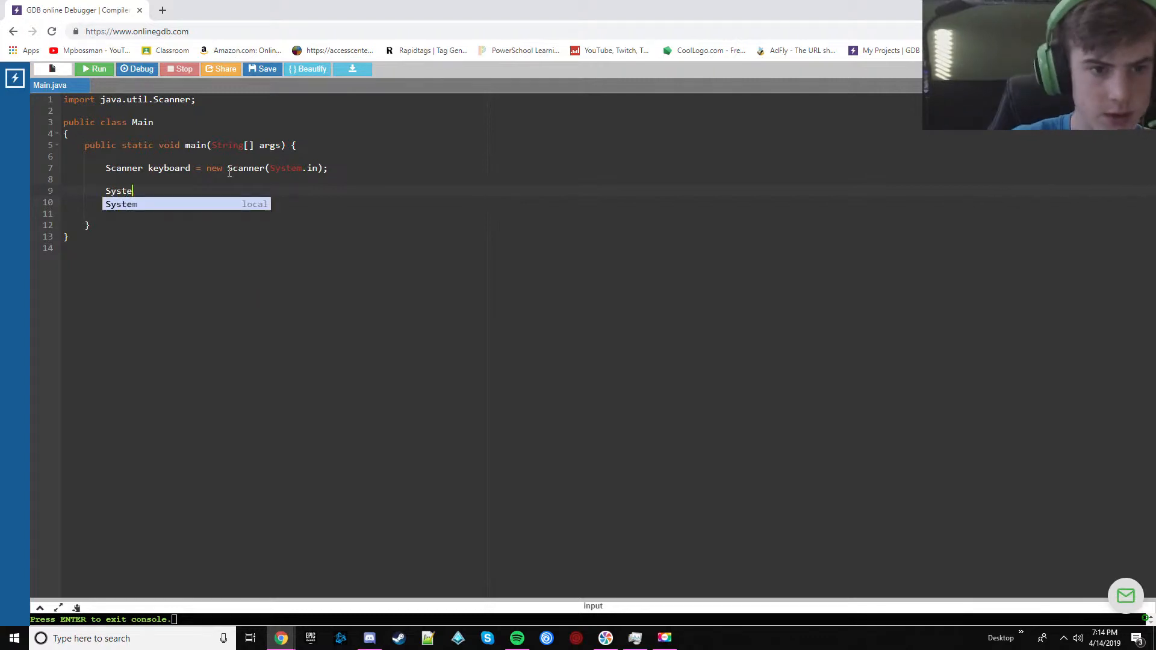
text(.o)
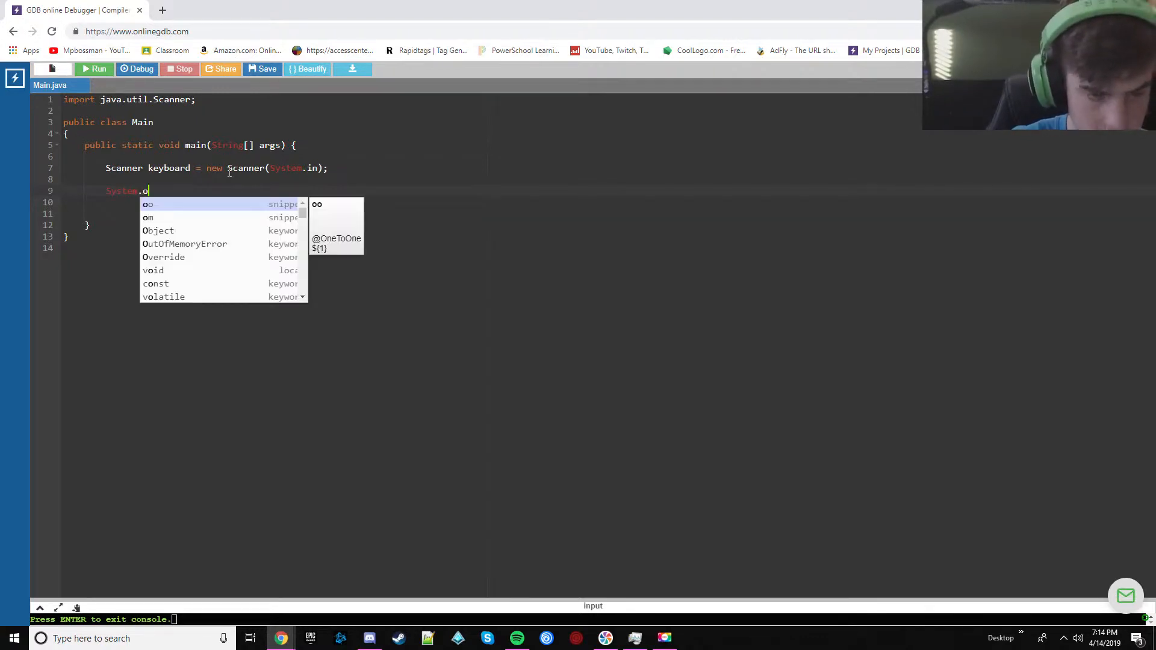
text(utl)
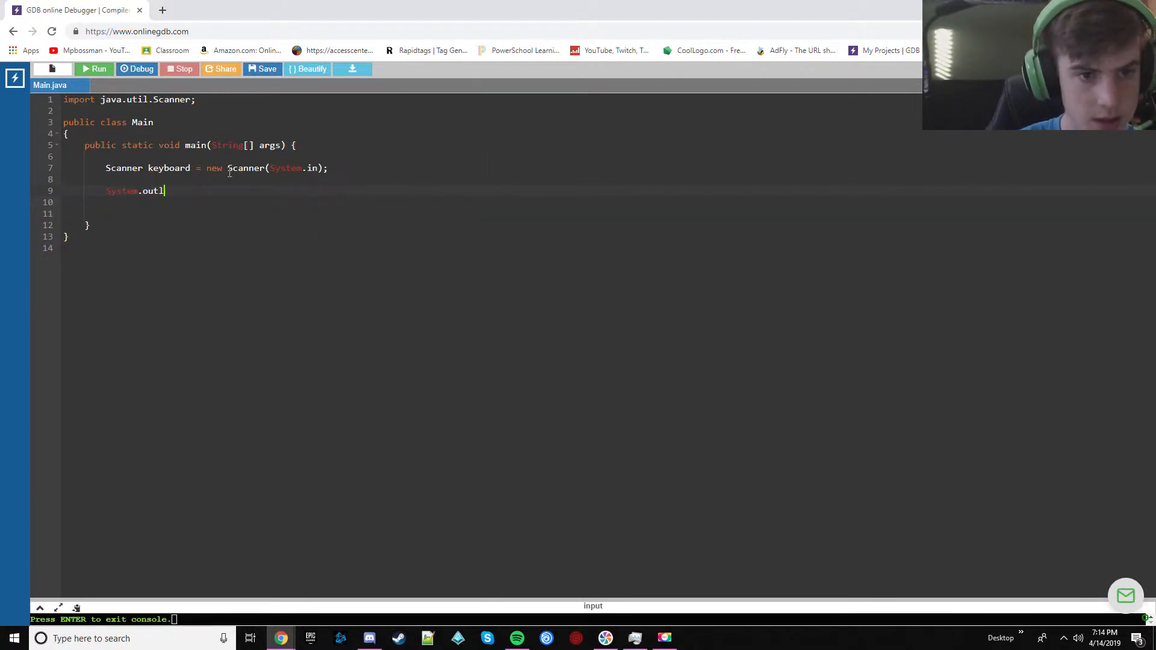
text(.S)
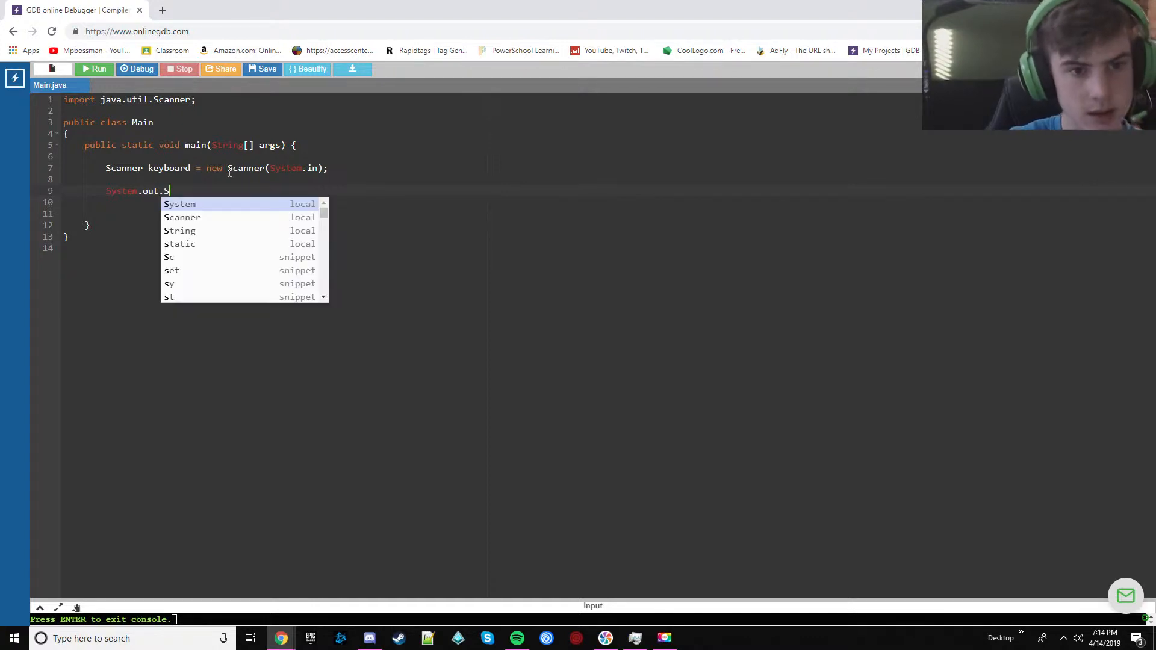
key(Backspace)
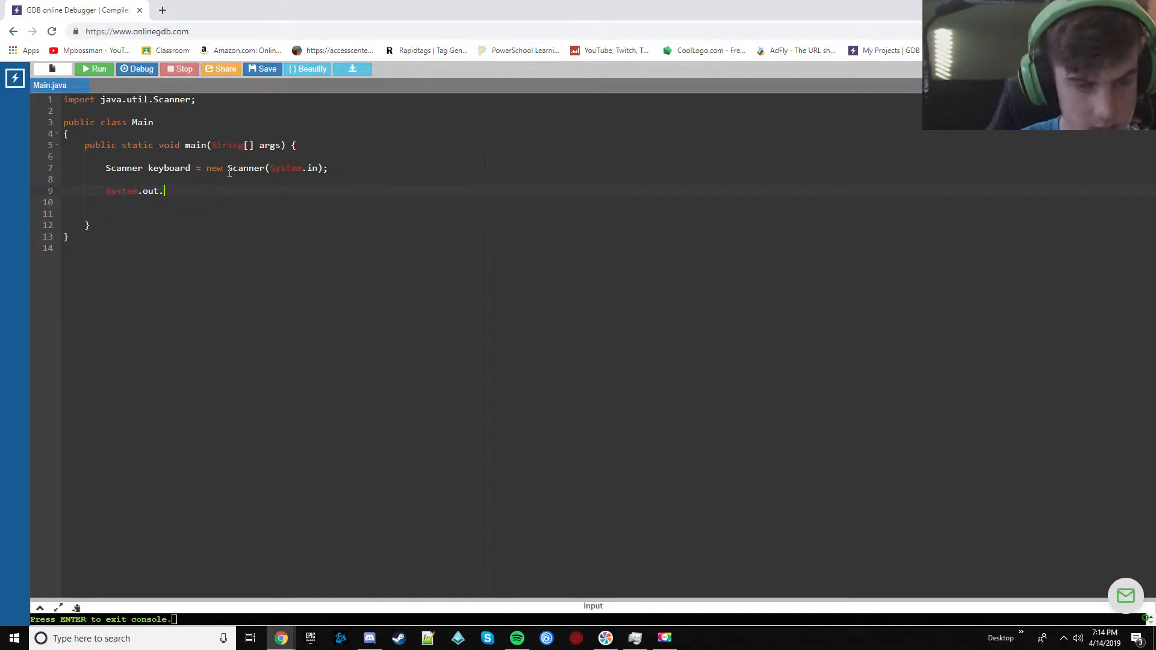
text(println(")
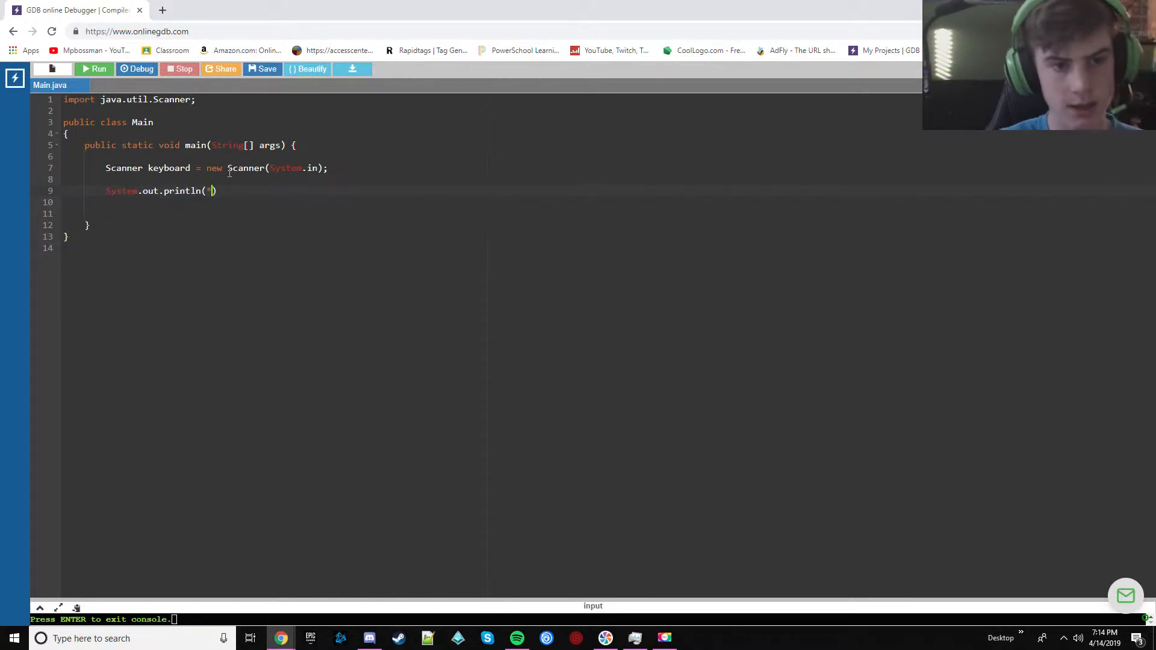
text(")
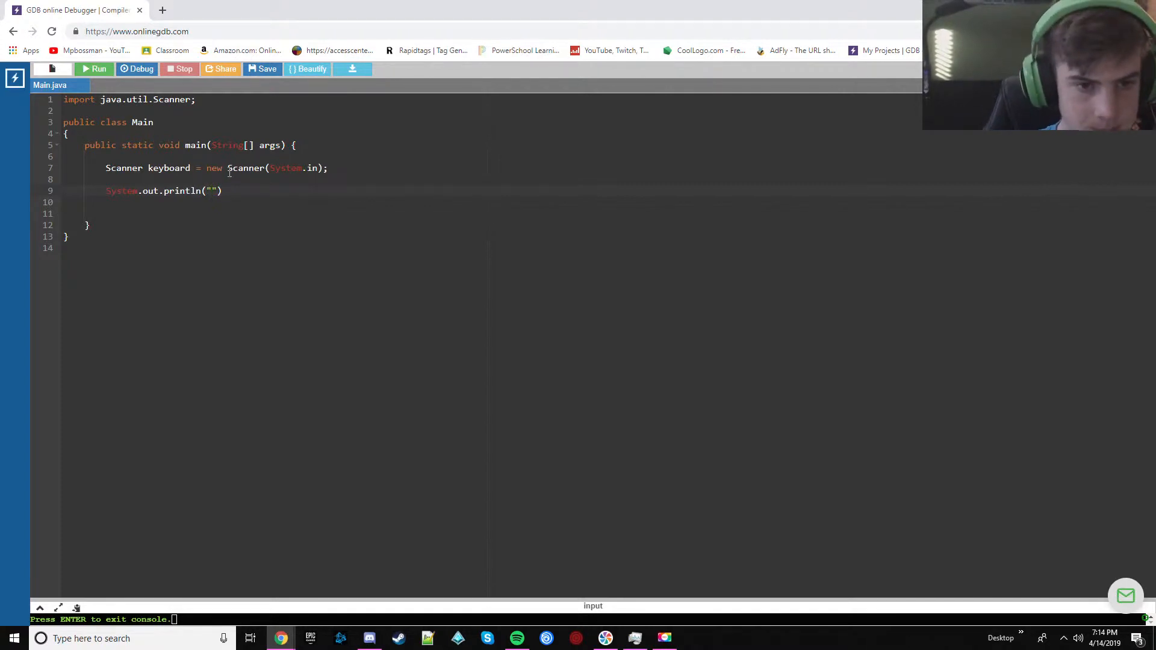
text(Type)
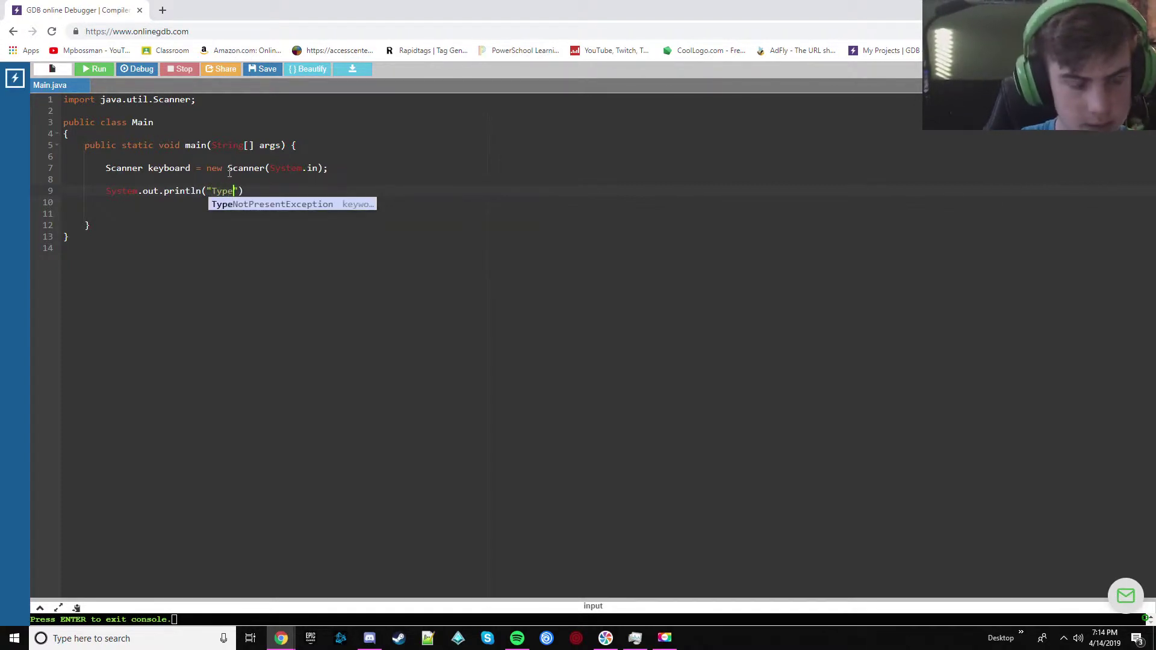
text(the length of the)
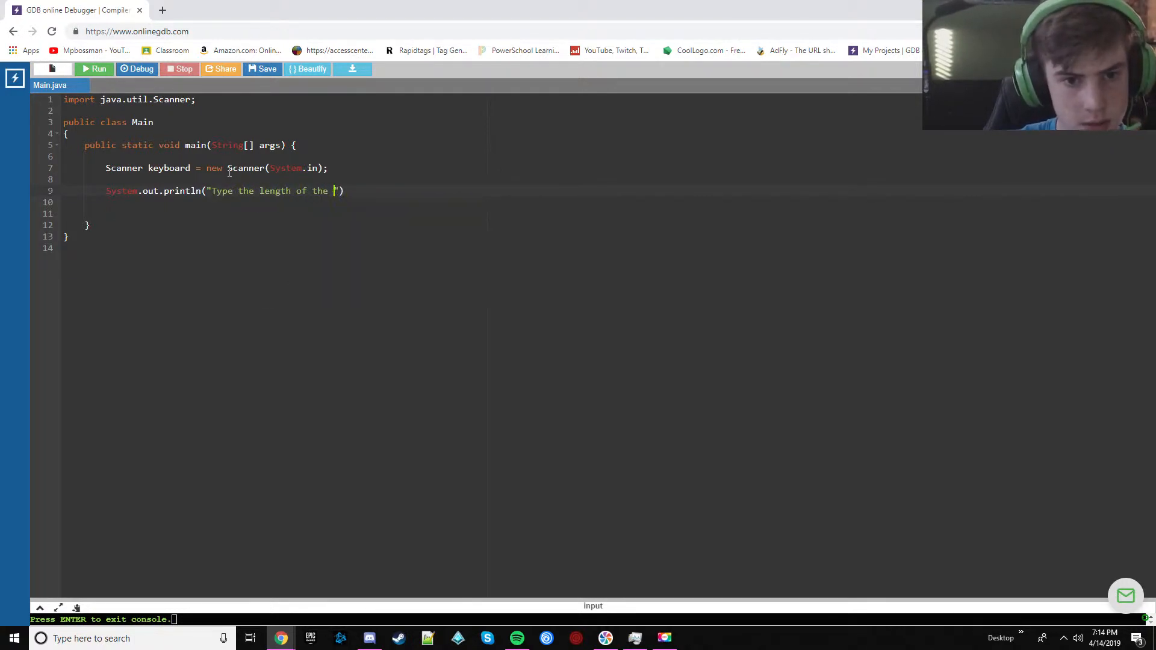
text(password"))
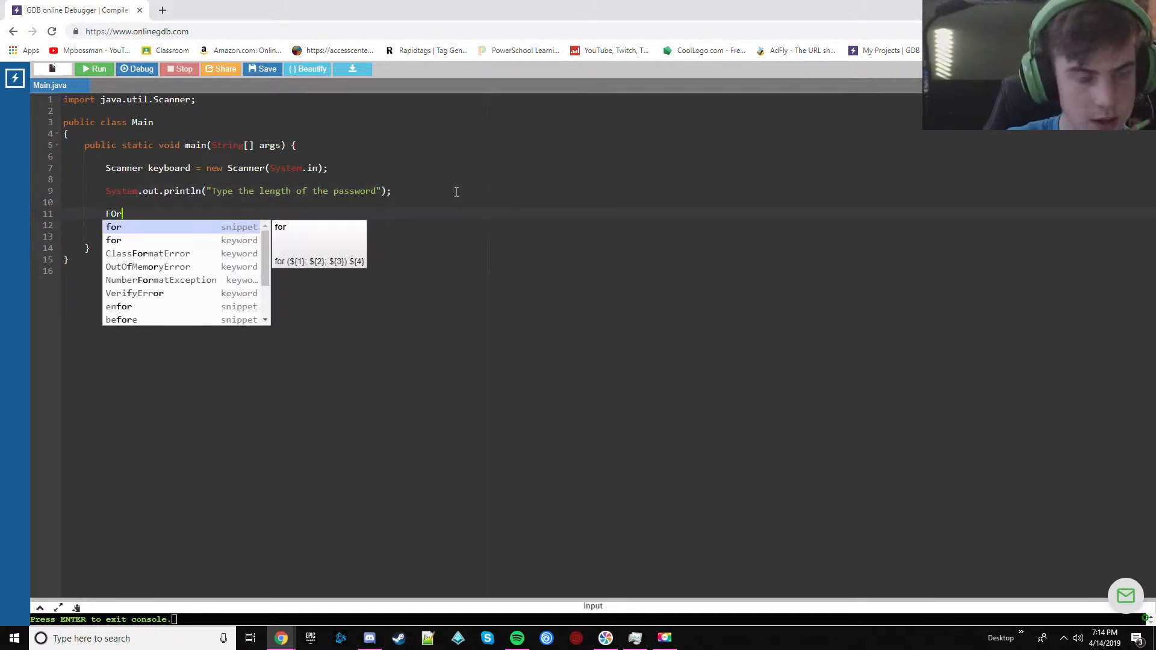
Write the loop header for(int i = 0; i < answer; i++) with its opening brace
text(for)
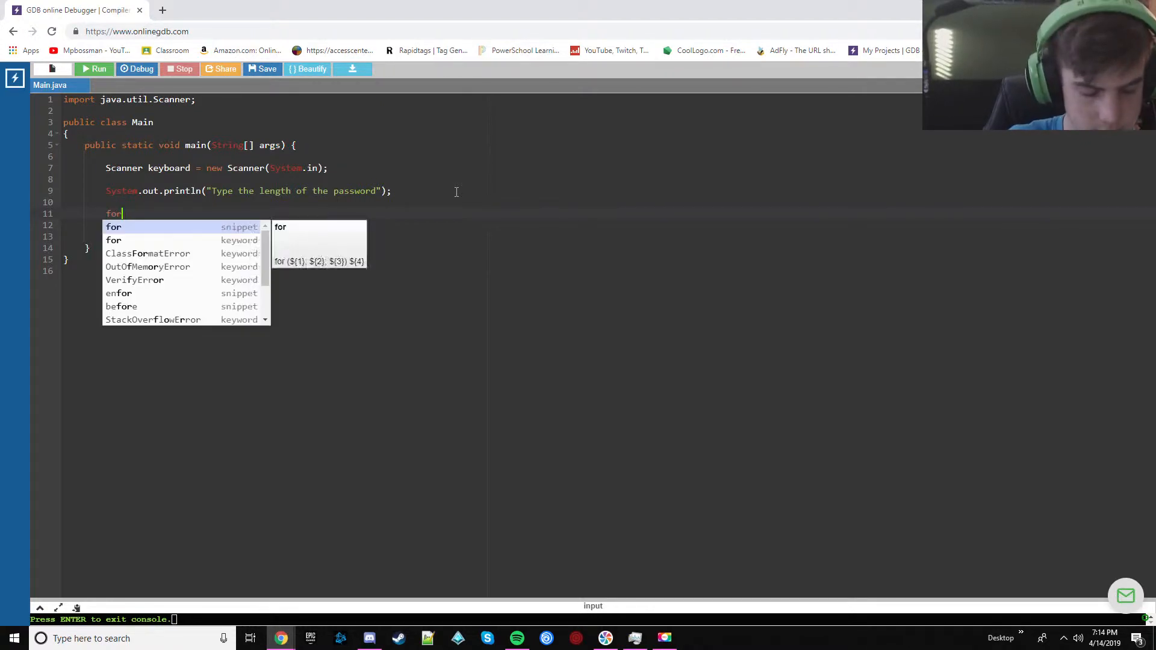
text((int i =)
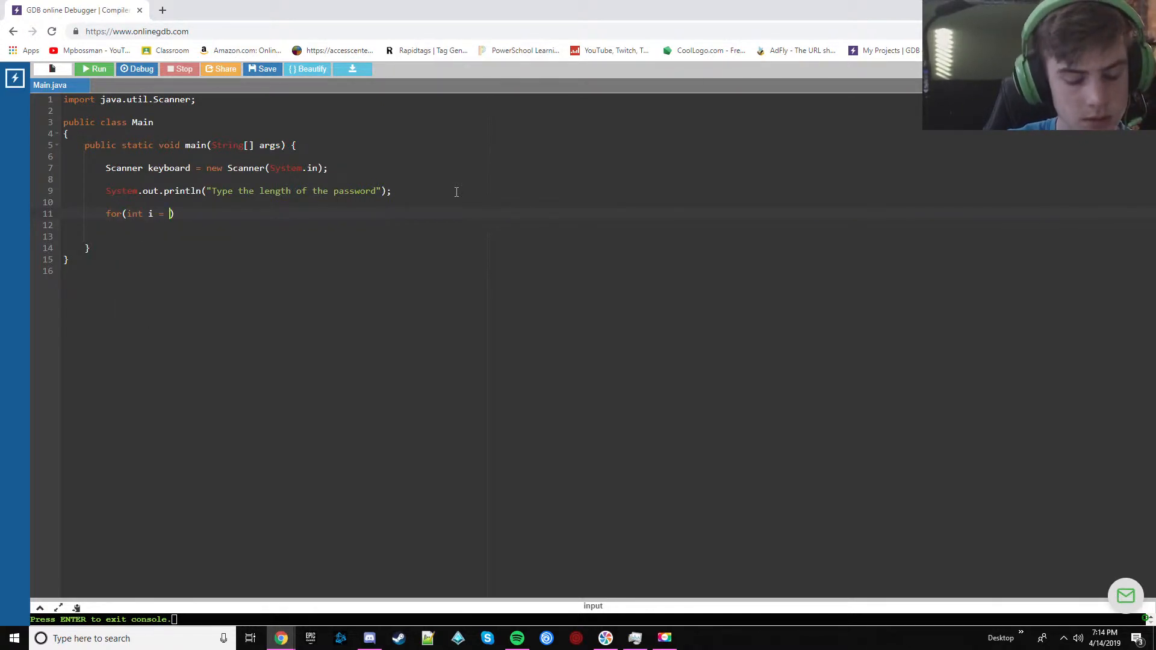
text(0;)
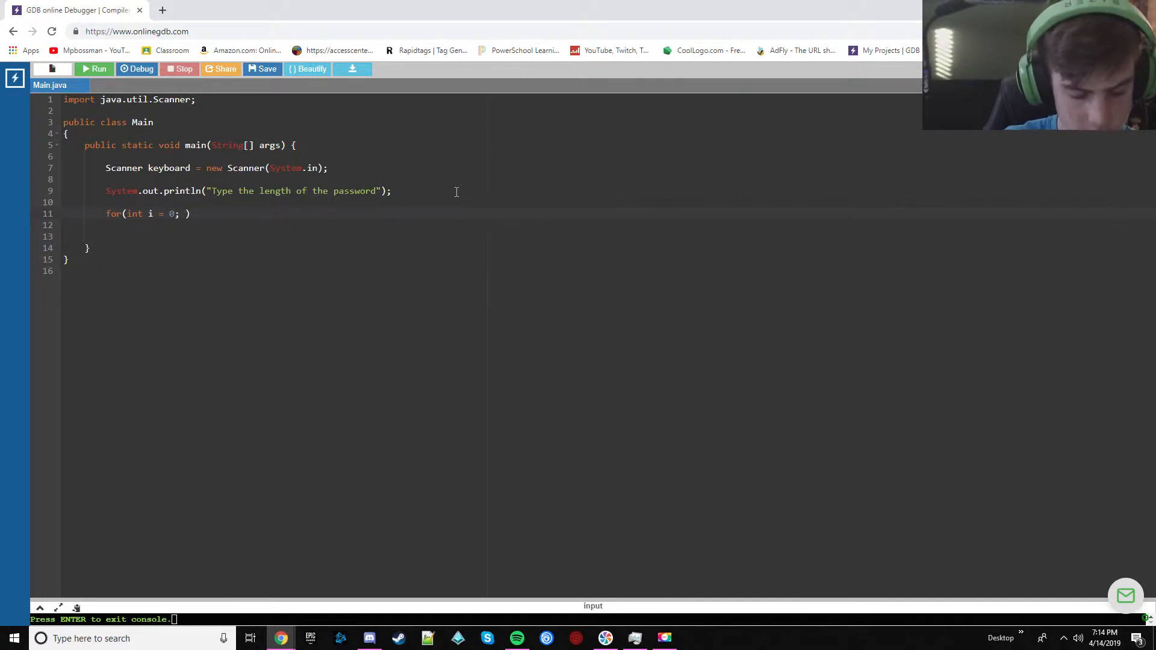
text(i < answer;)
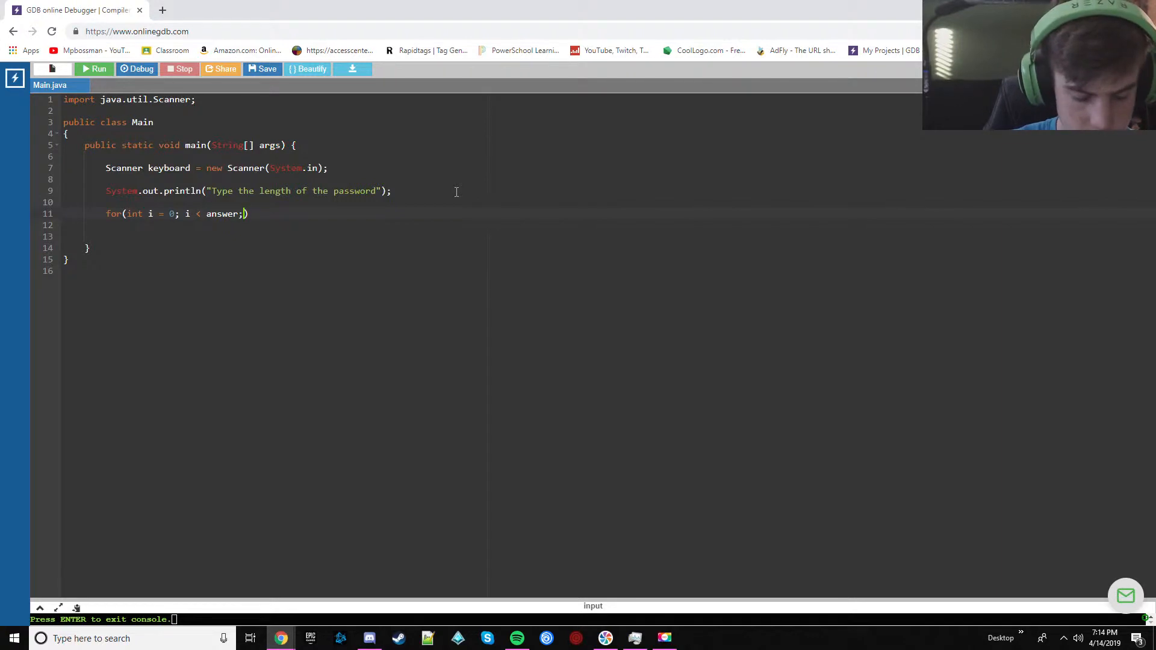
text(i+)
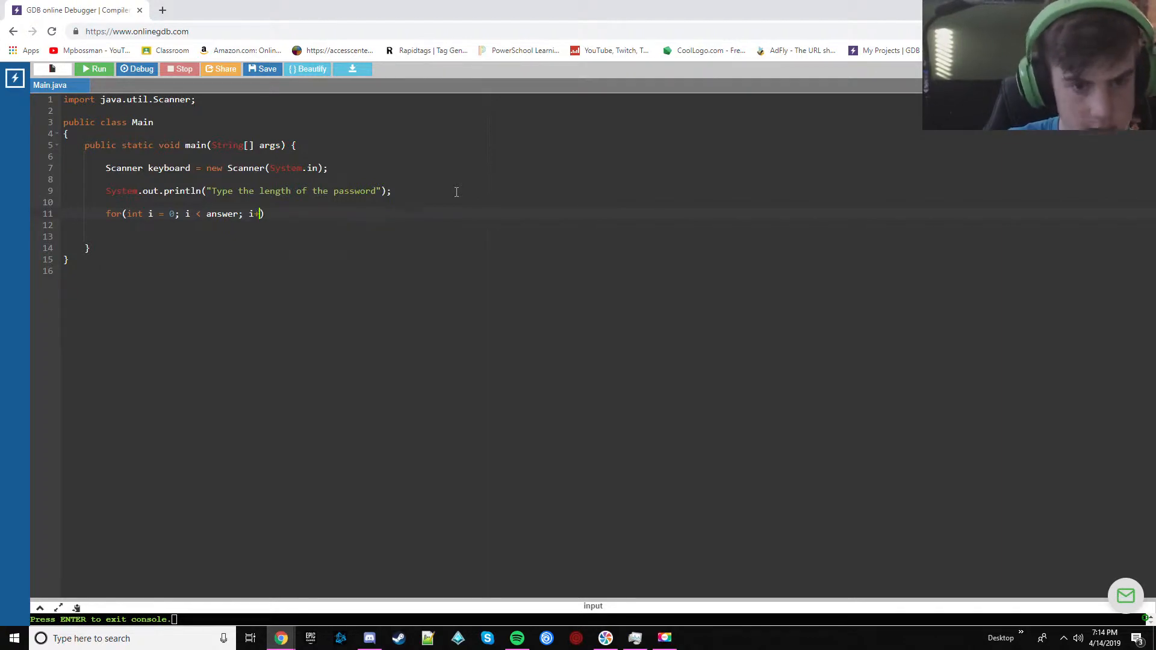
text(+))
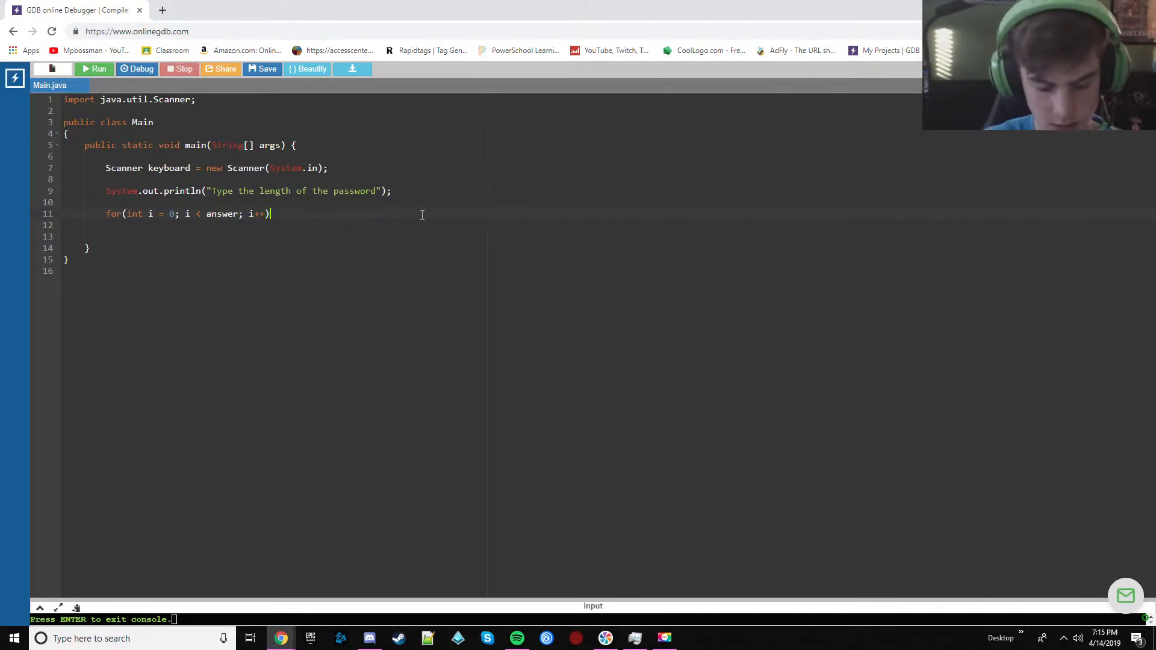
text({)
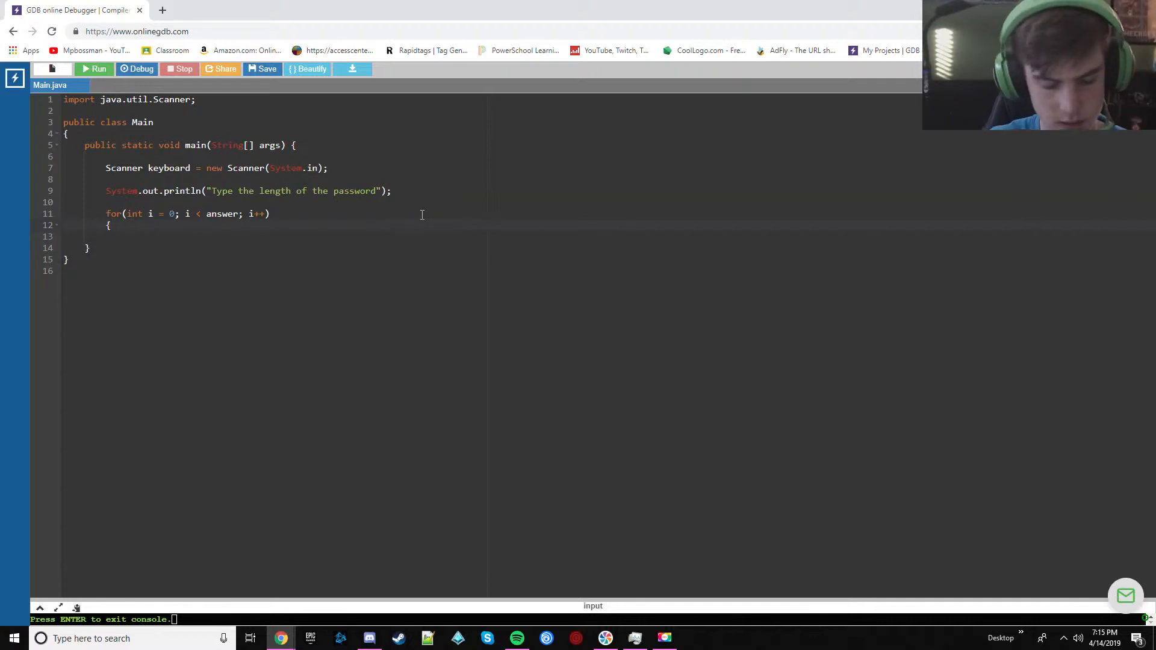
Add System.out.println(ch) as the loop body
text(Sytem)
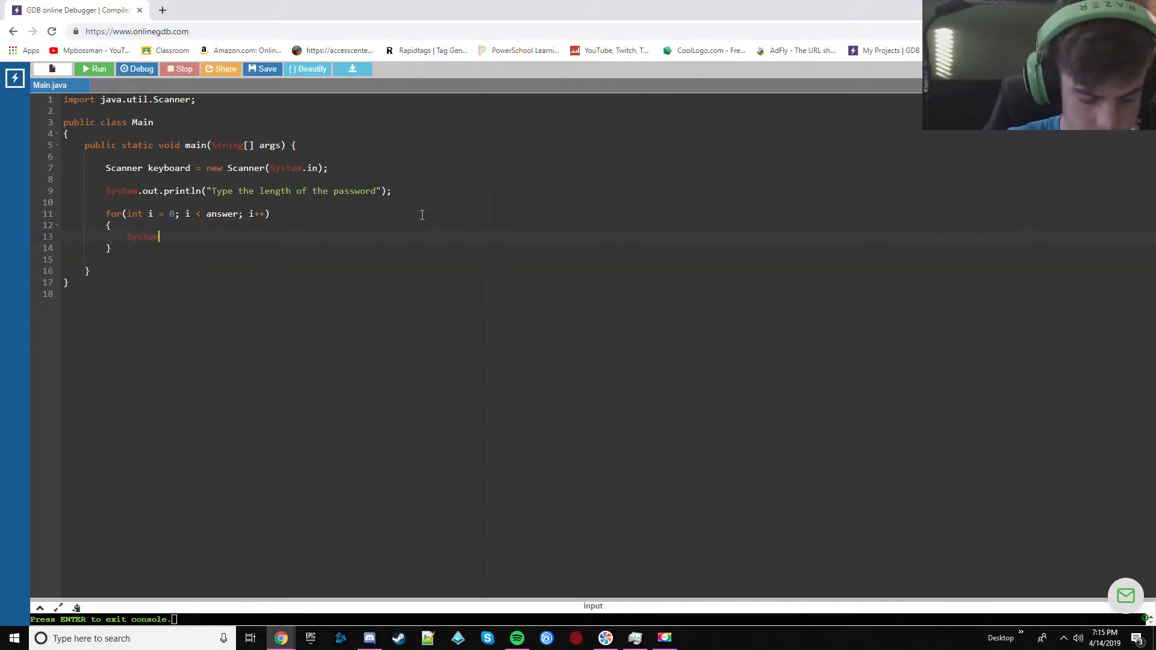
text(.out.print;ln)
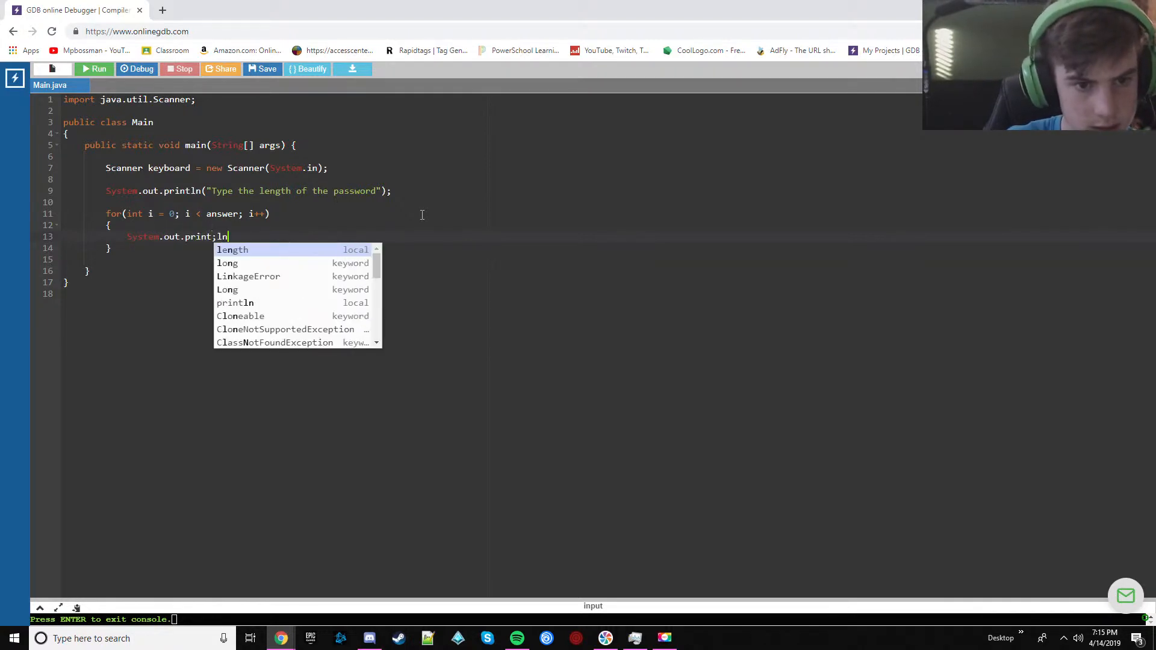
key(Enter)
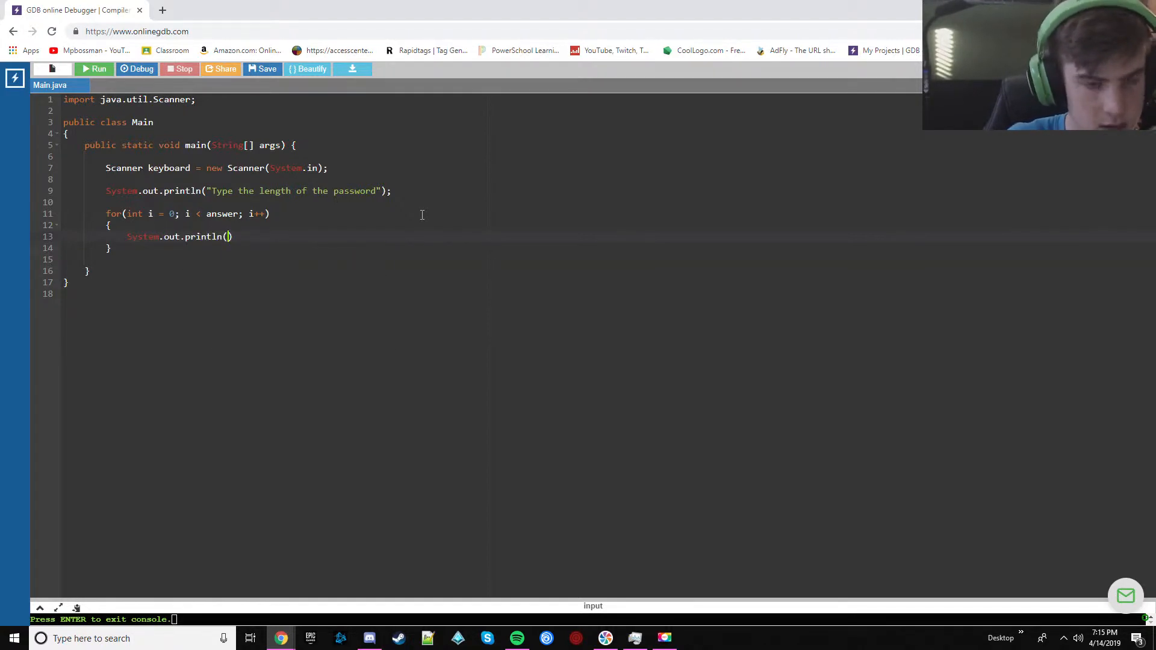
text(ch)
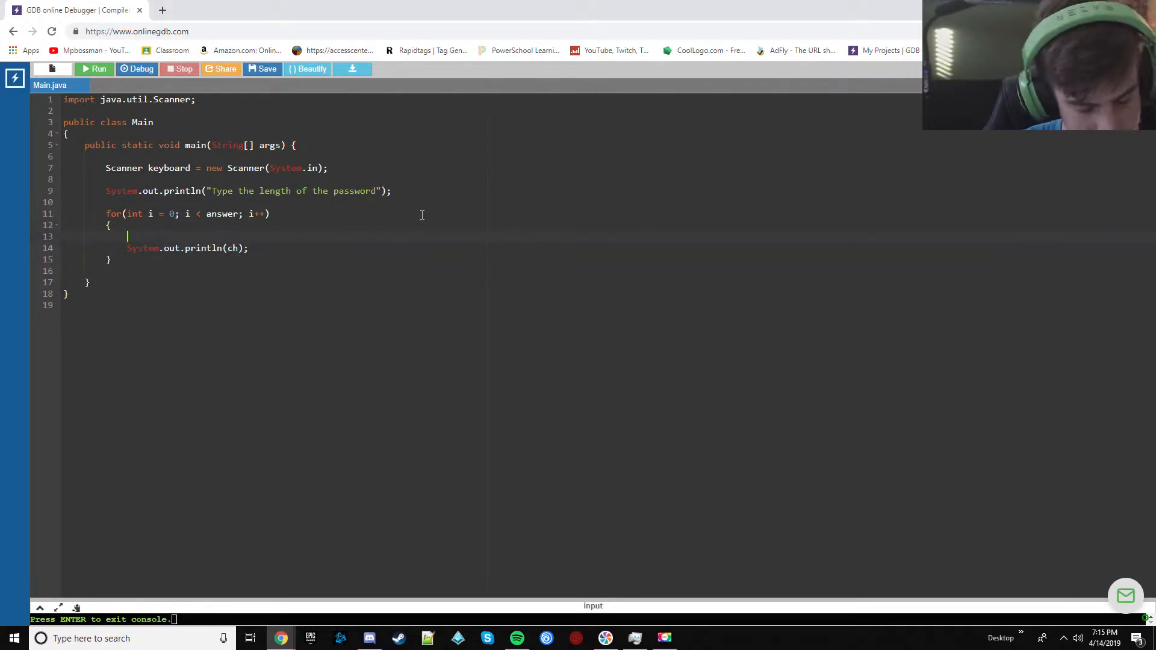
Start line 13 as character = (int)Math.random() * above the println
text(character =)
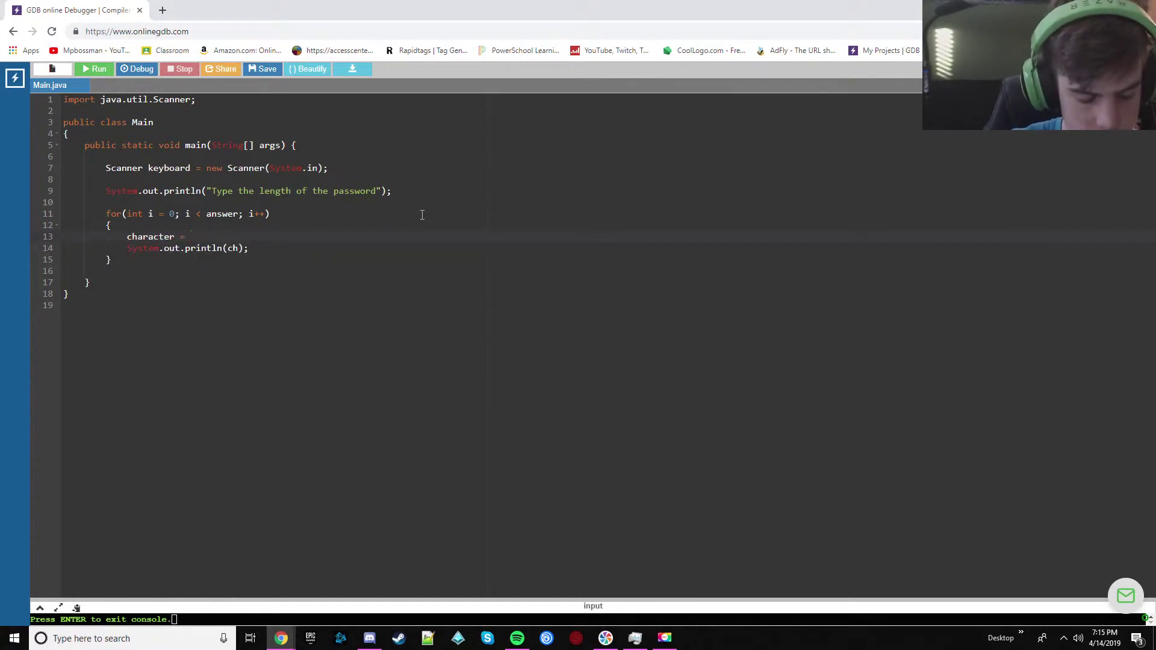
text((int)
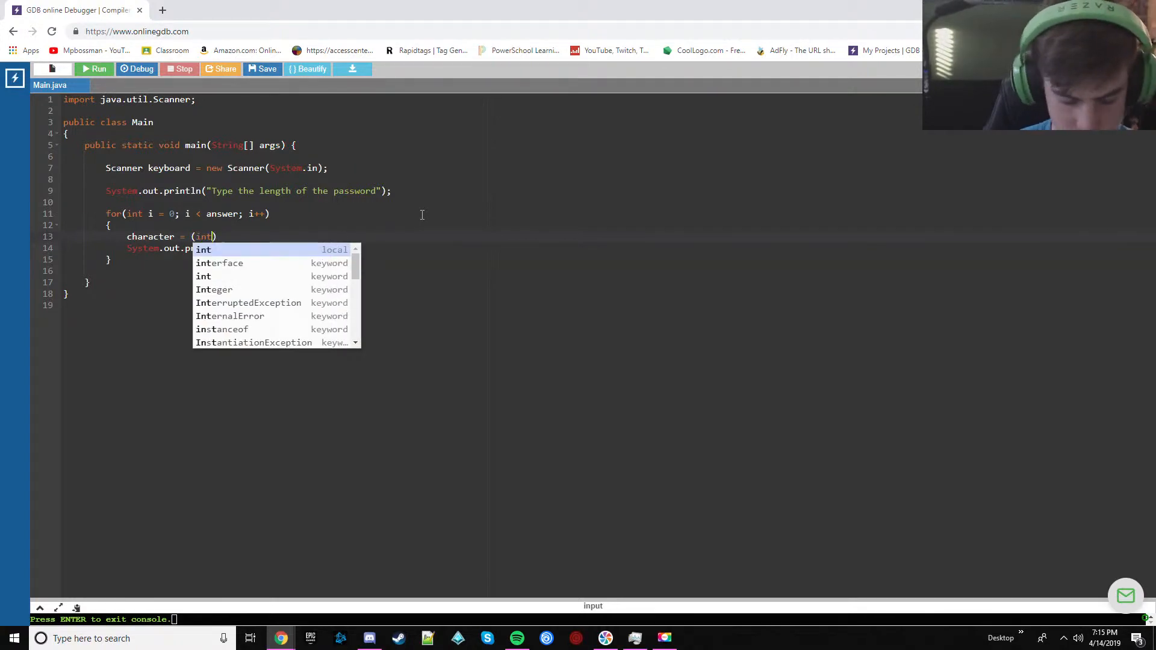
text(Math.r)
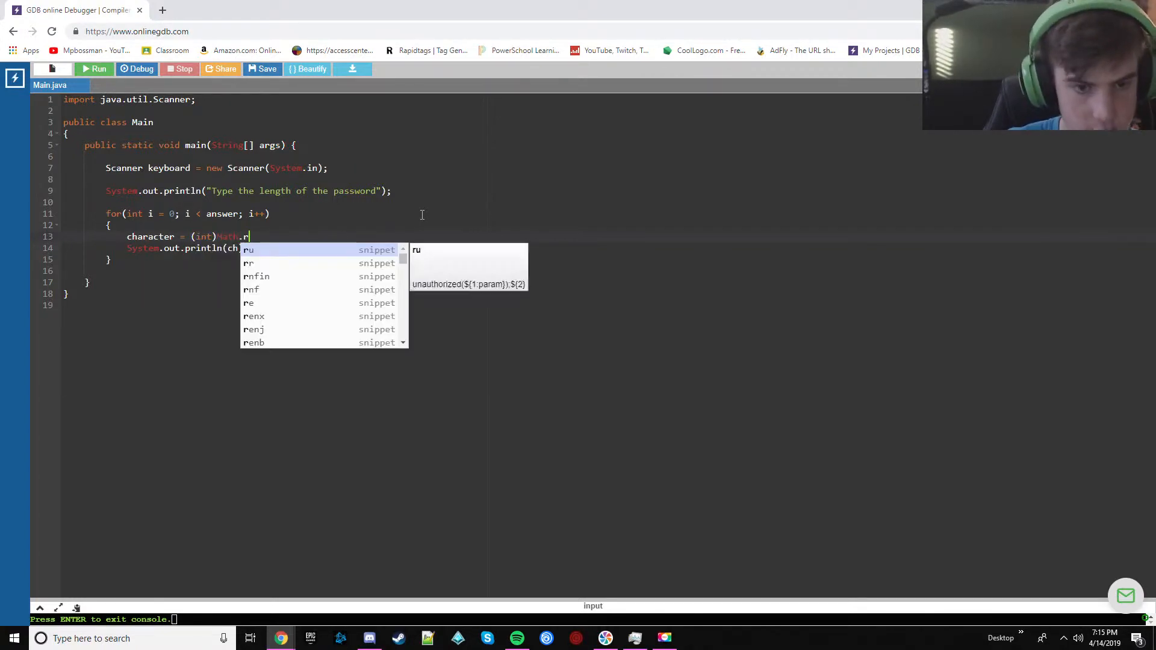
text(andom)
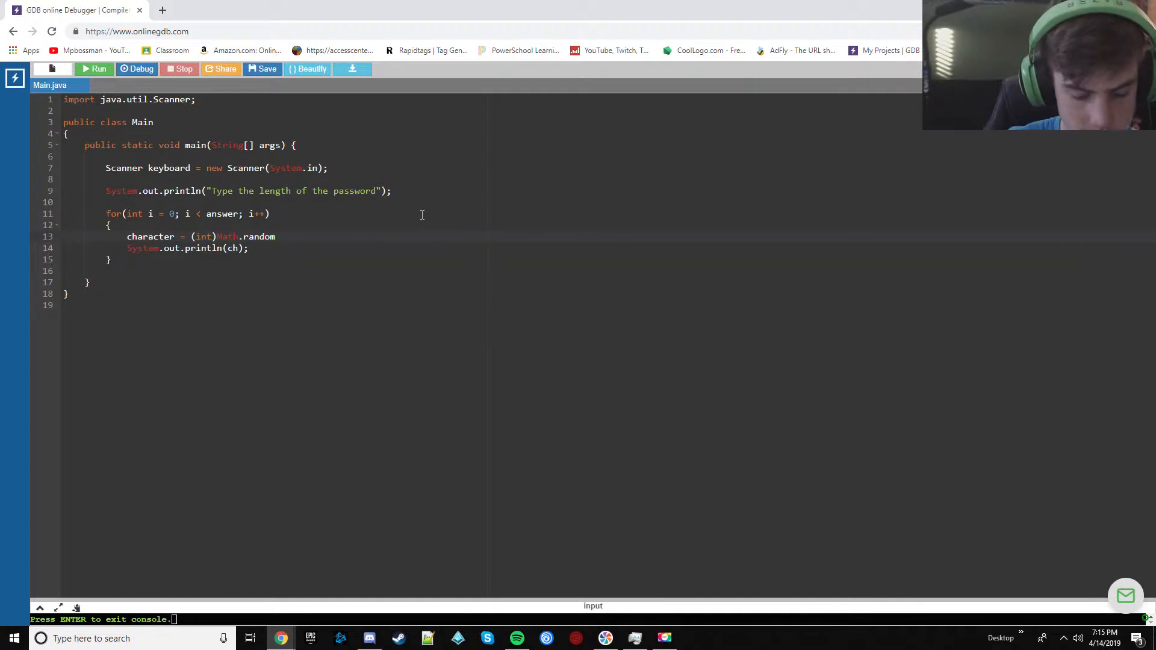
text(())
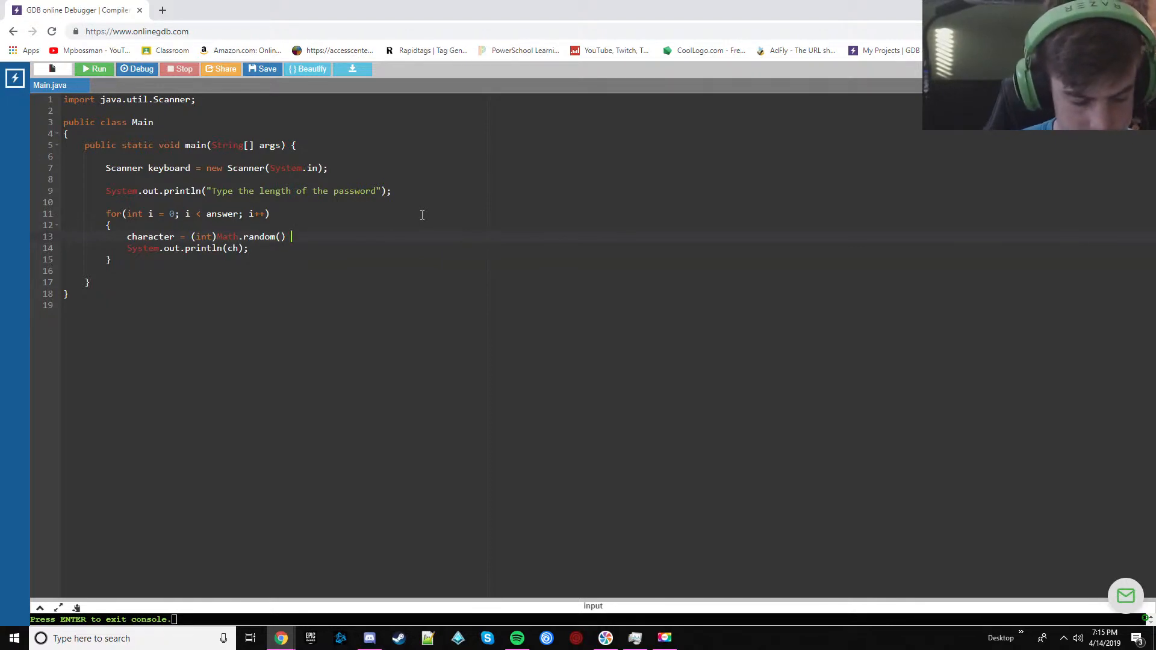
text(*)
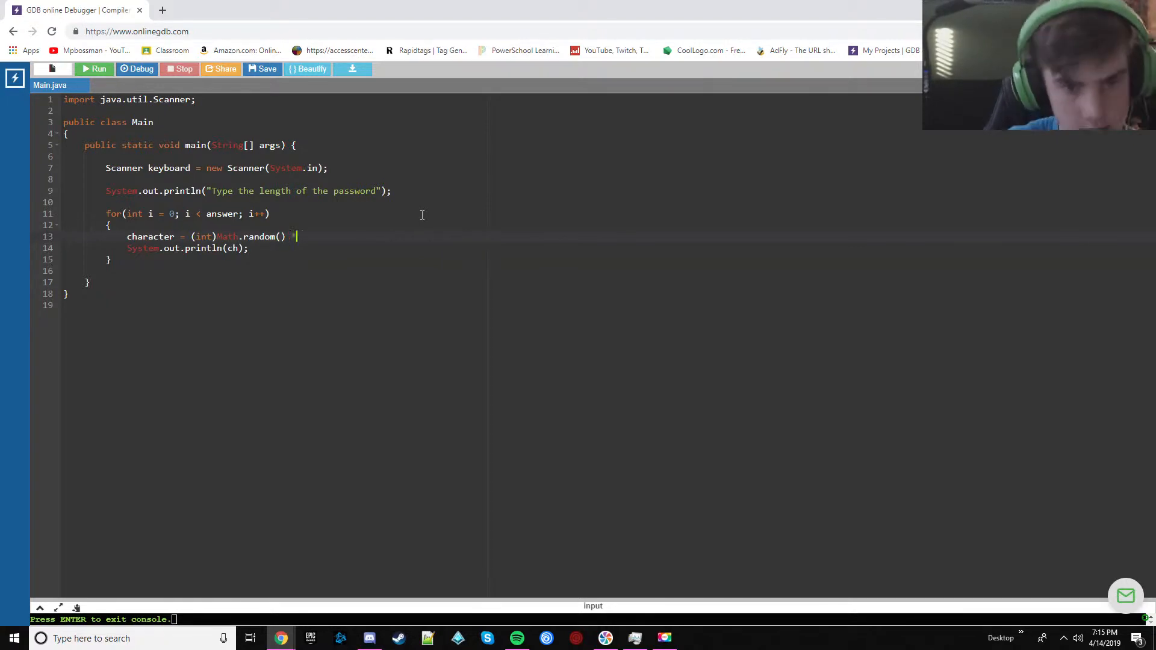
Search 'ascii' in a new tab to reach the AsciiTable.com character table
click(161, 10)
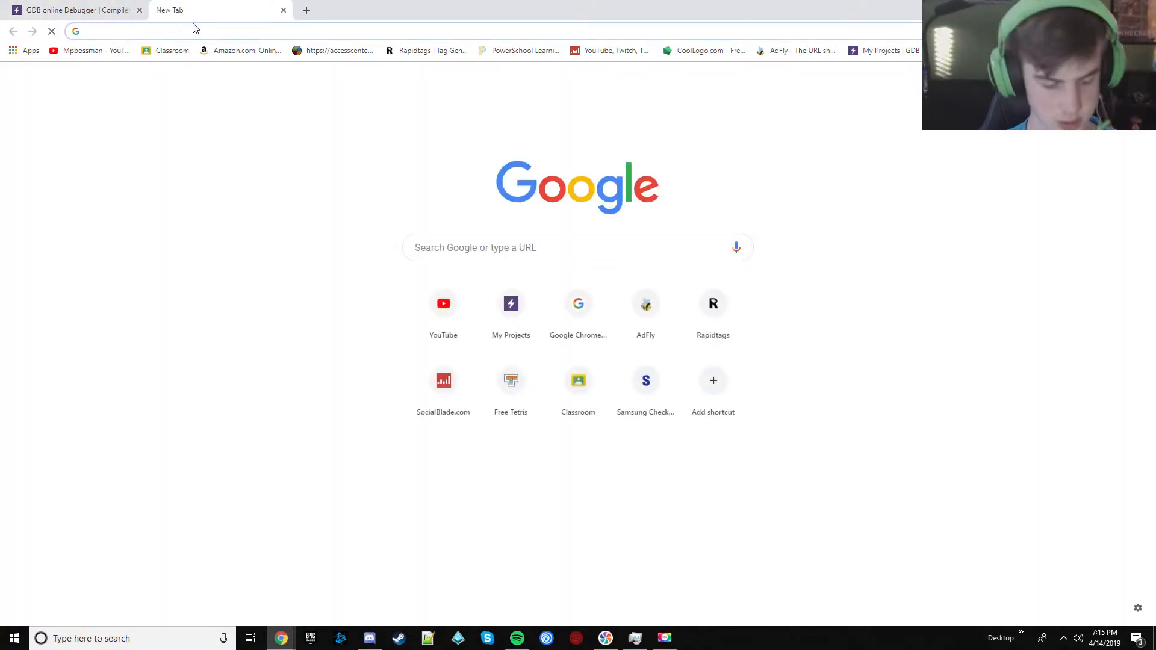
text(asciitable.com)
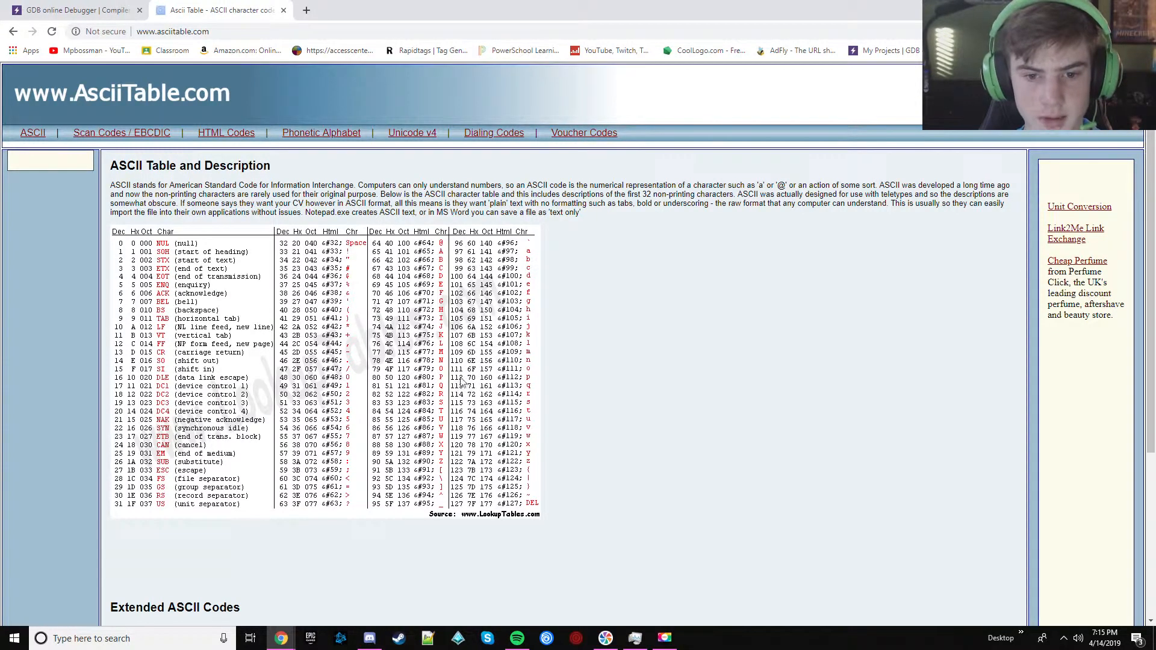
mouse_move(434, 467)
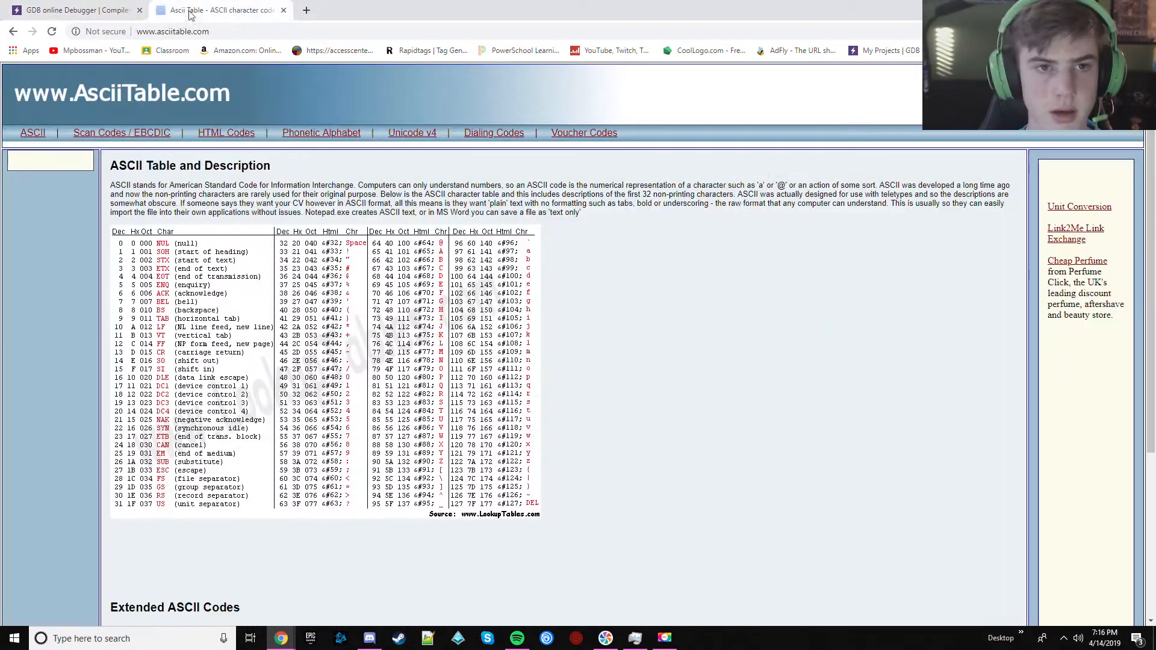
mouse_move(332, 257)
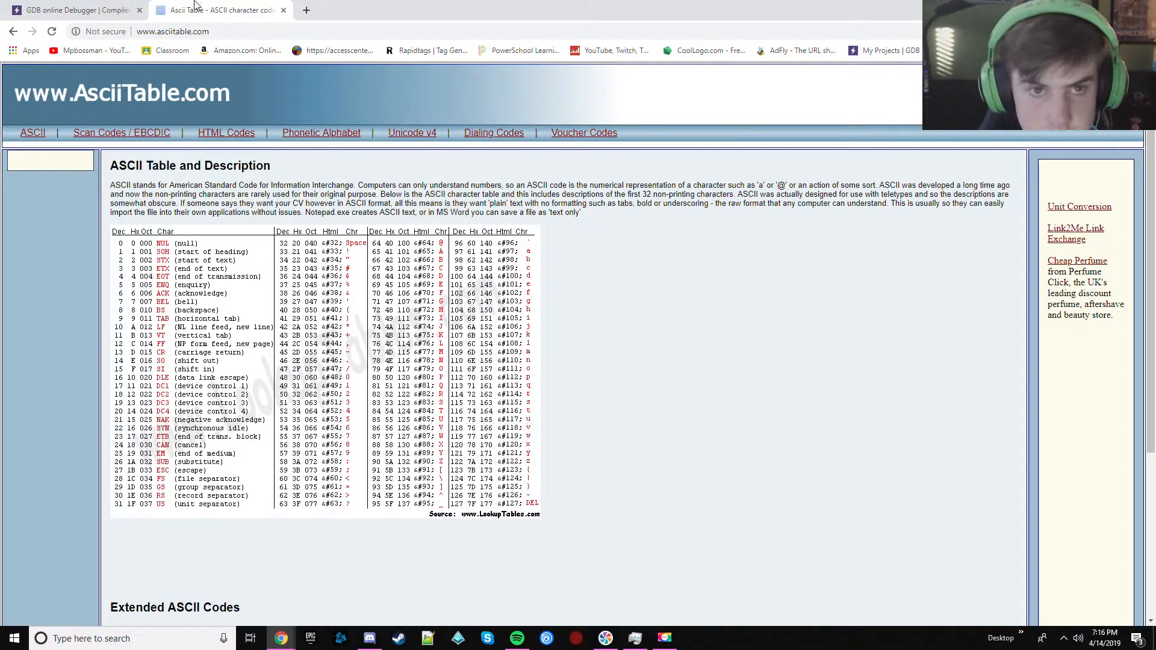
Check the ASCII table, then search 126 - 33 in a new tab to get 93
click(450, 10)
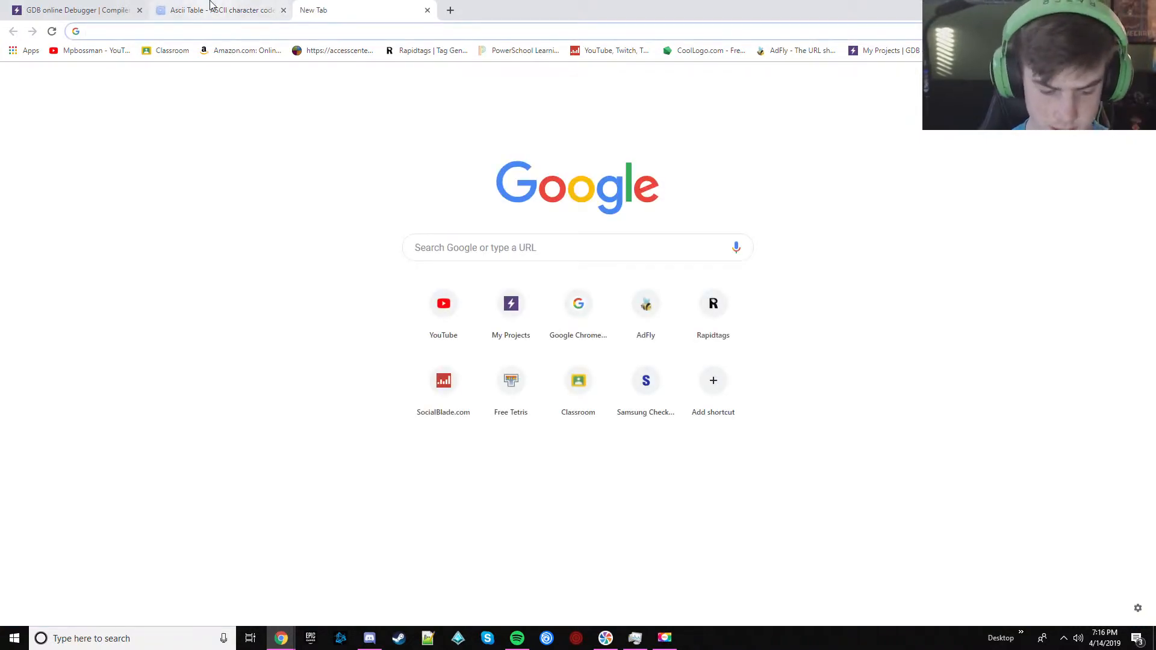
mouse_move(221, 10)
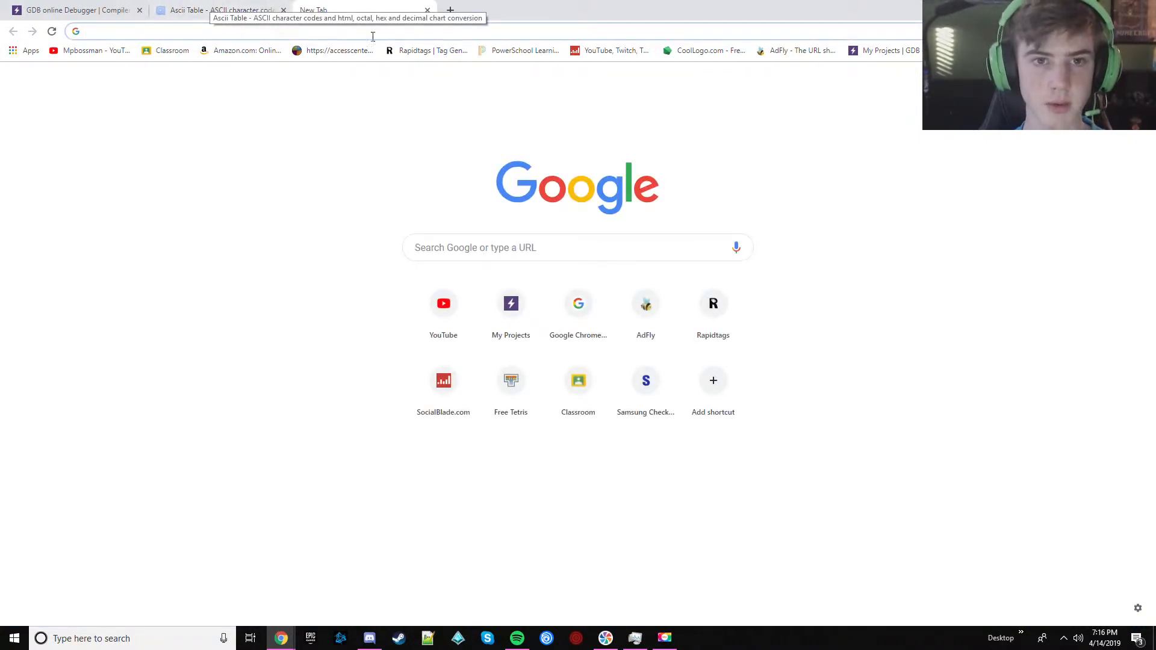
click(221, 10)
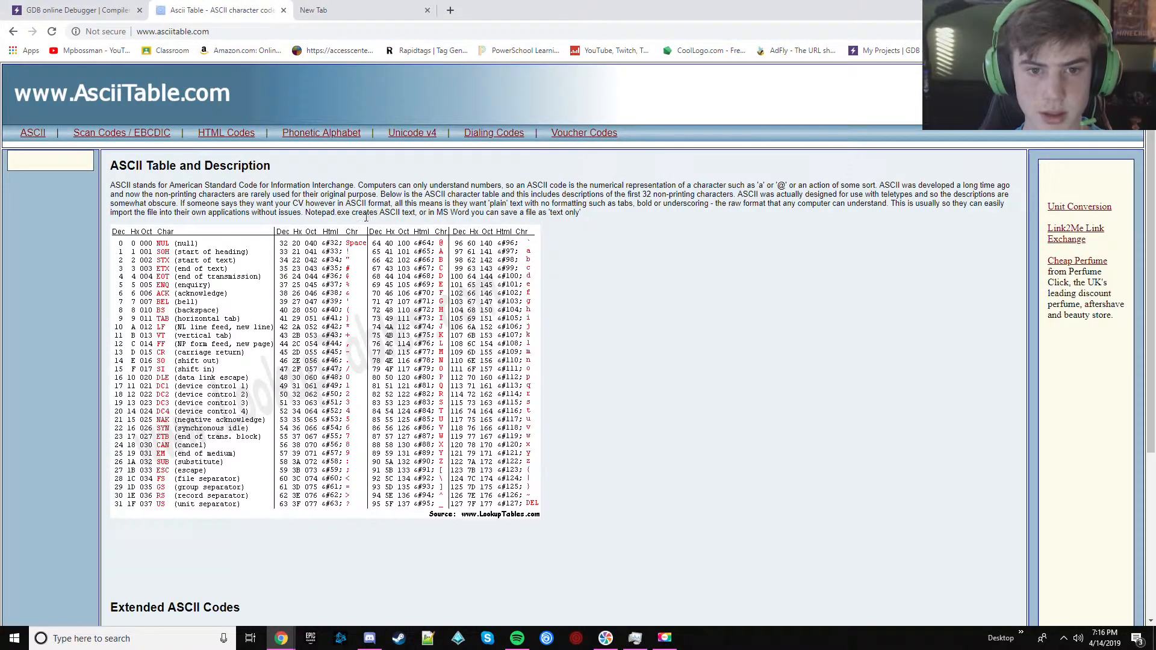
mouse_move(174, 236)
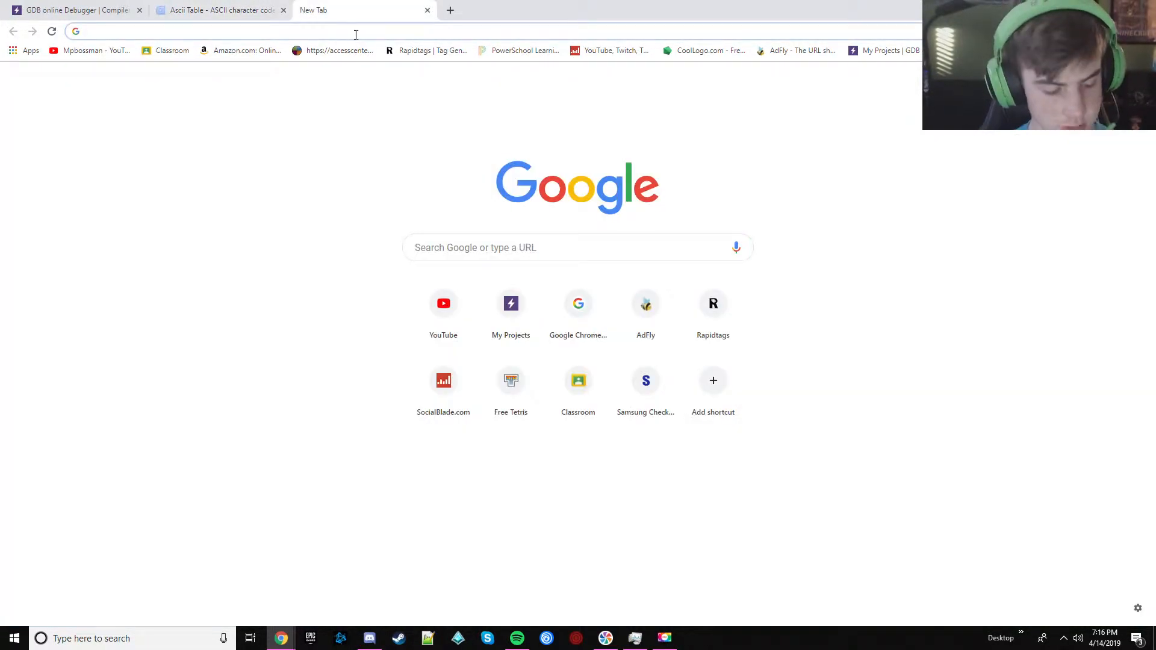
text(126 =)
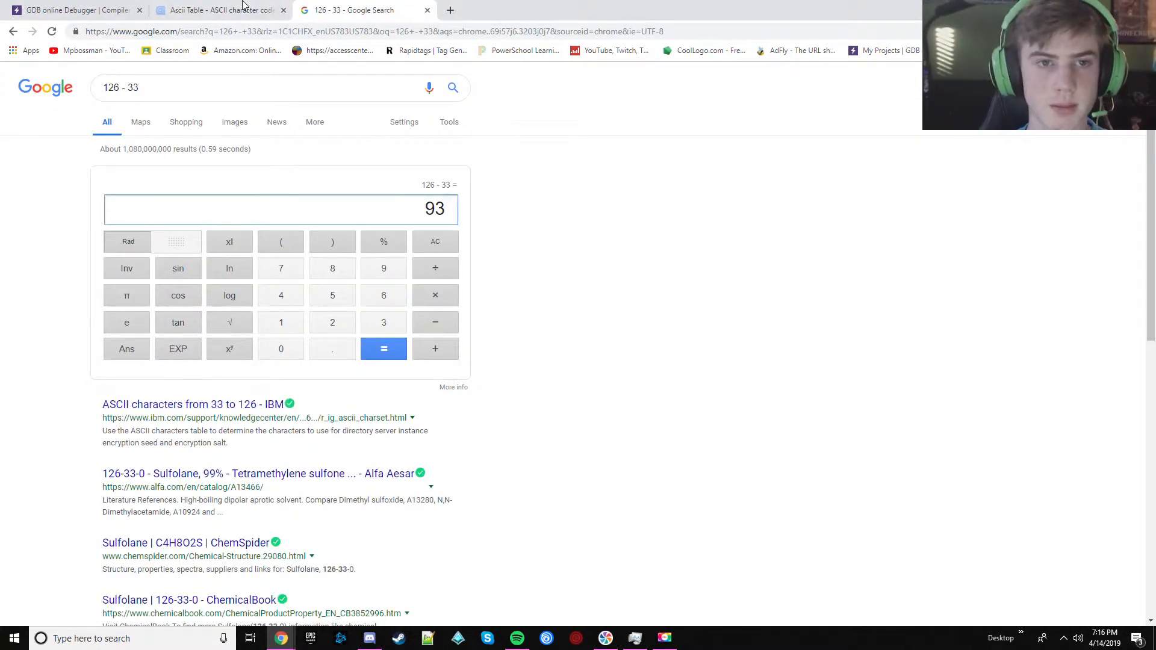
Finish line 13 as character = (int)Math.random() * 93 + 33; checking the ASCII table
click(216, 10)
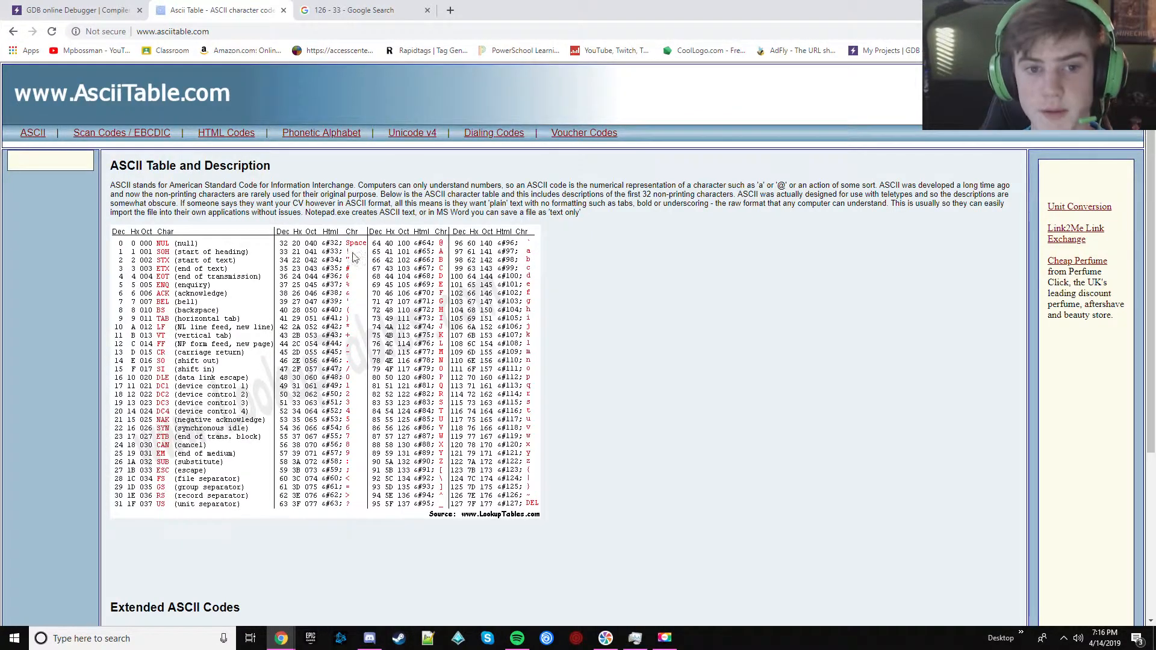
click(66, 11)
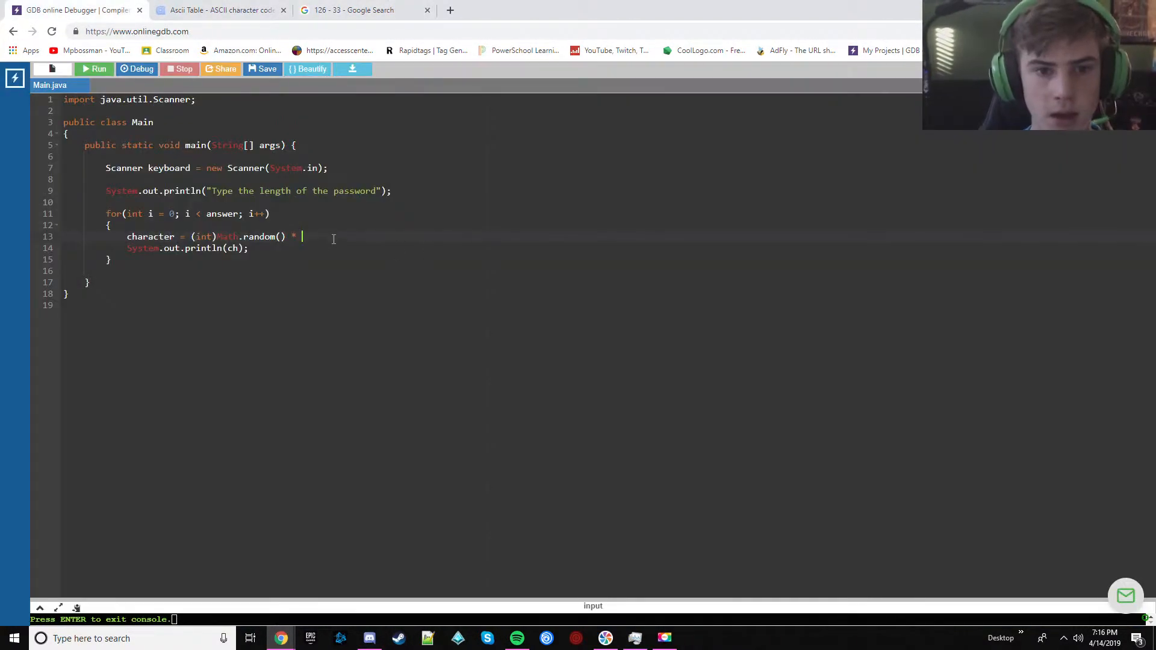
text(93 +)
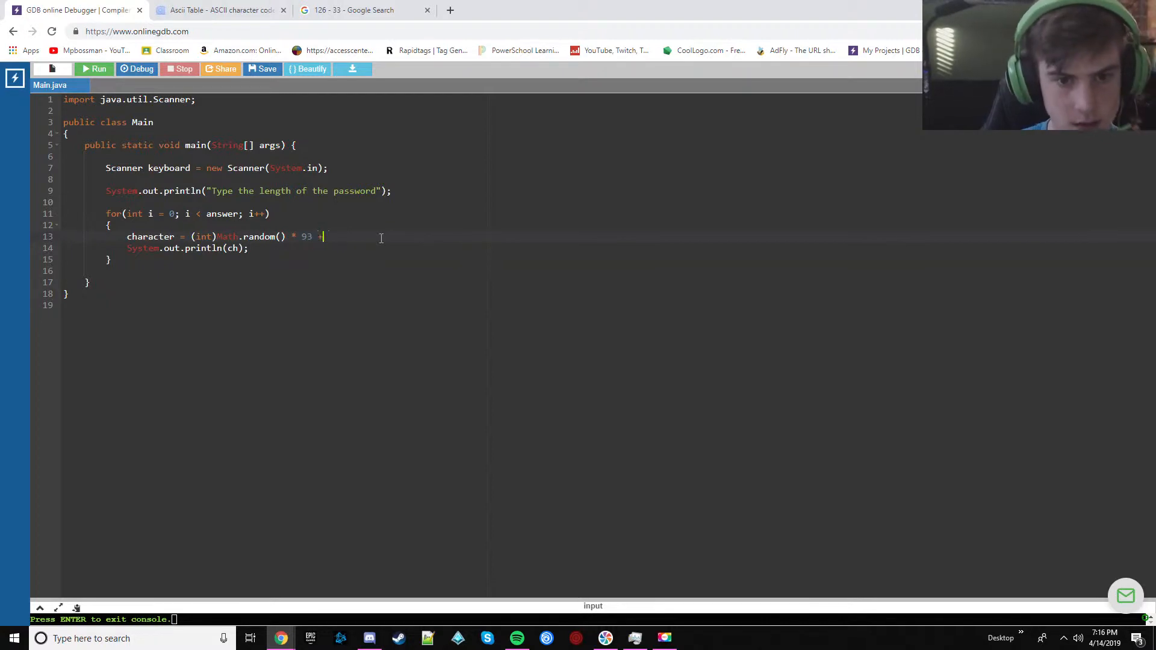
text(33)
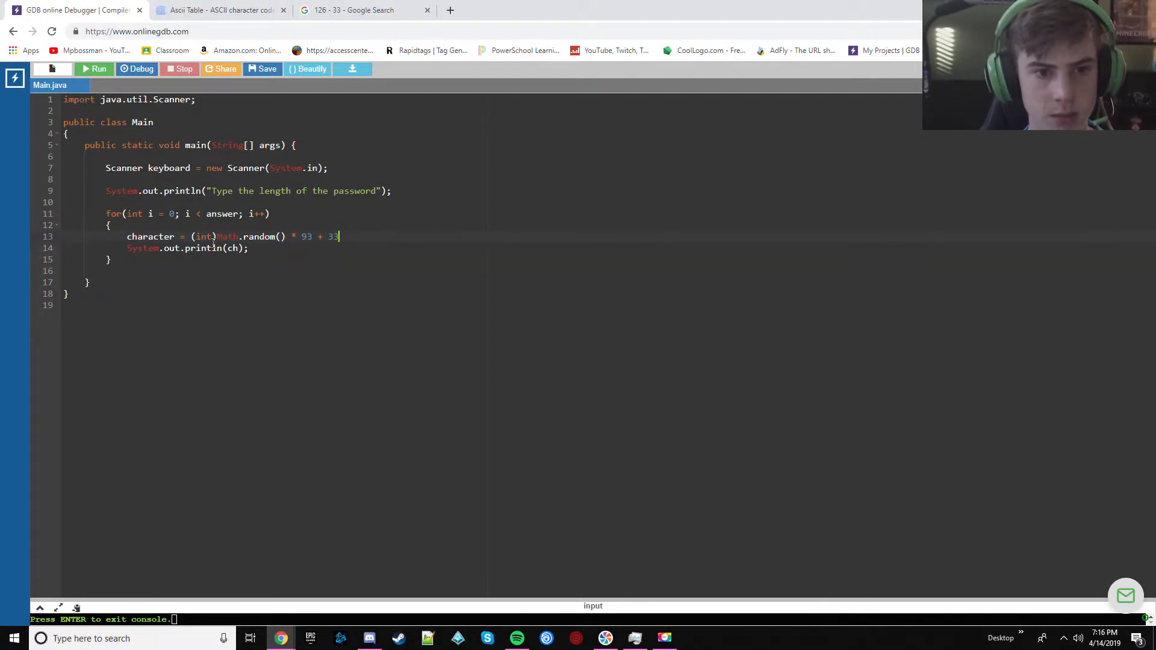
drag(218, 236, 288, 236)
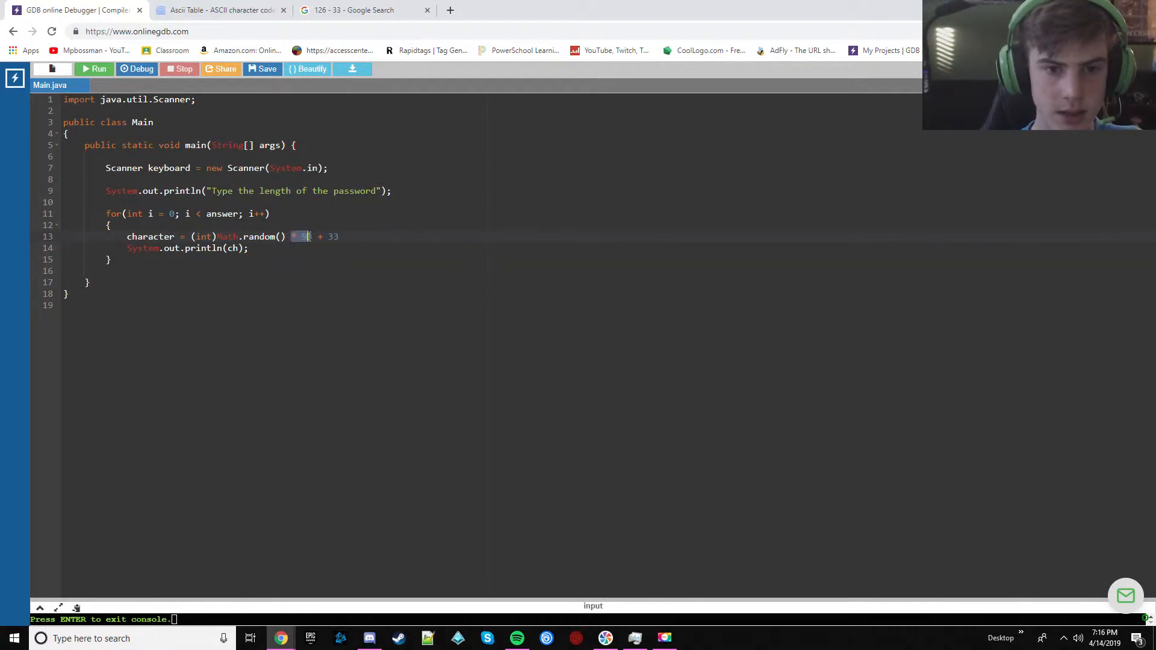
text(93)
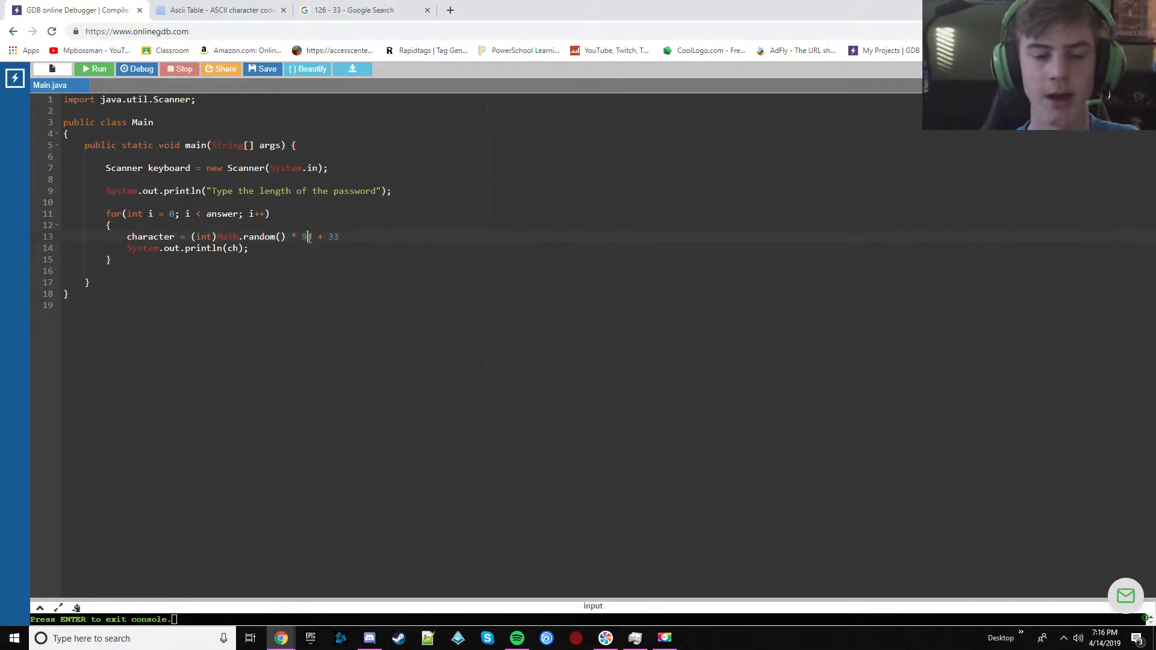
text(3;)
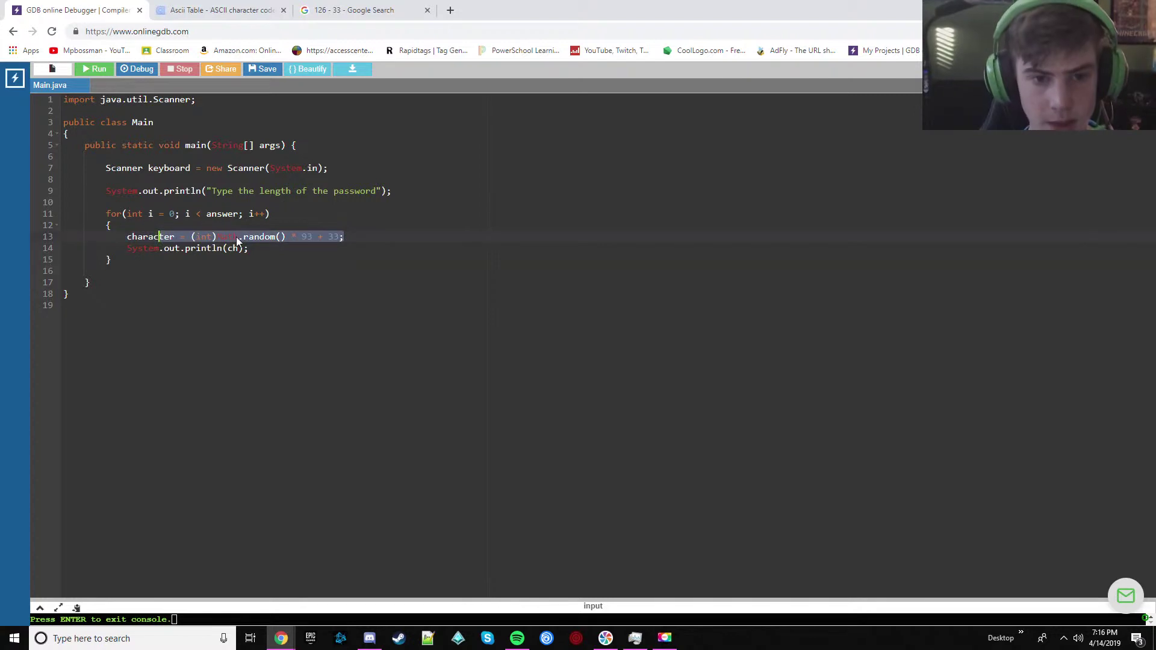
click(221, 10)
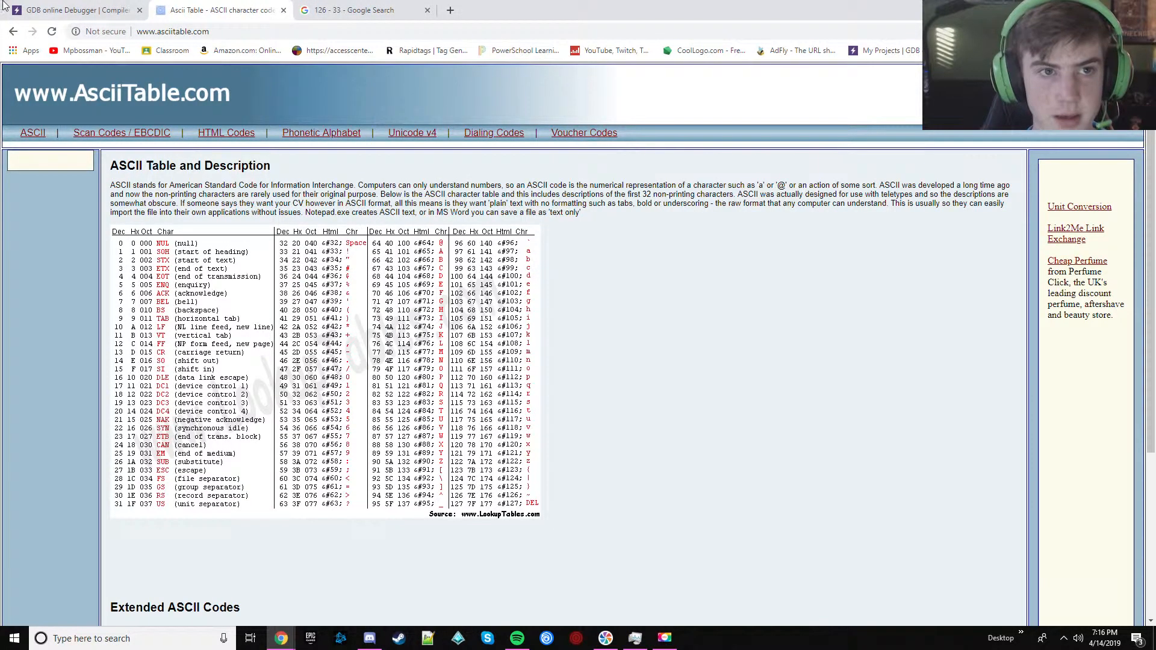
click(78, 10)
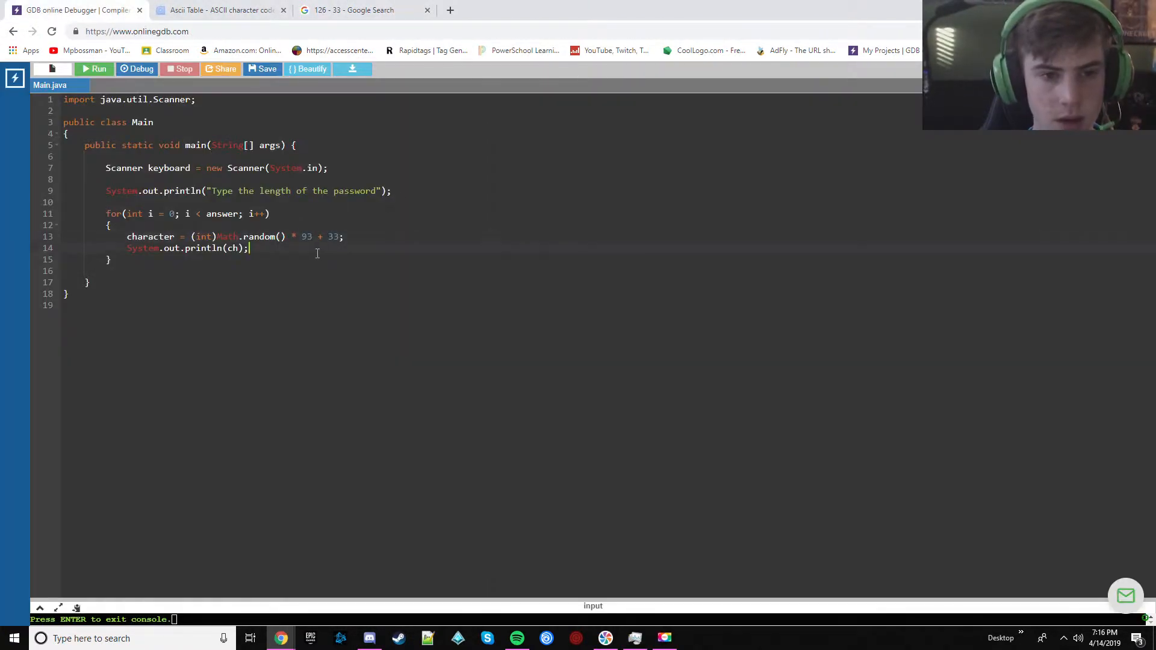
Add char ch = (char)character; below the random assignment in the loop
key(Enter)
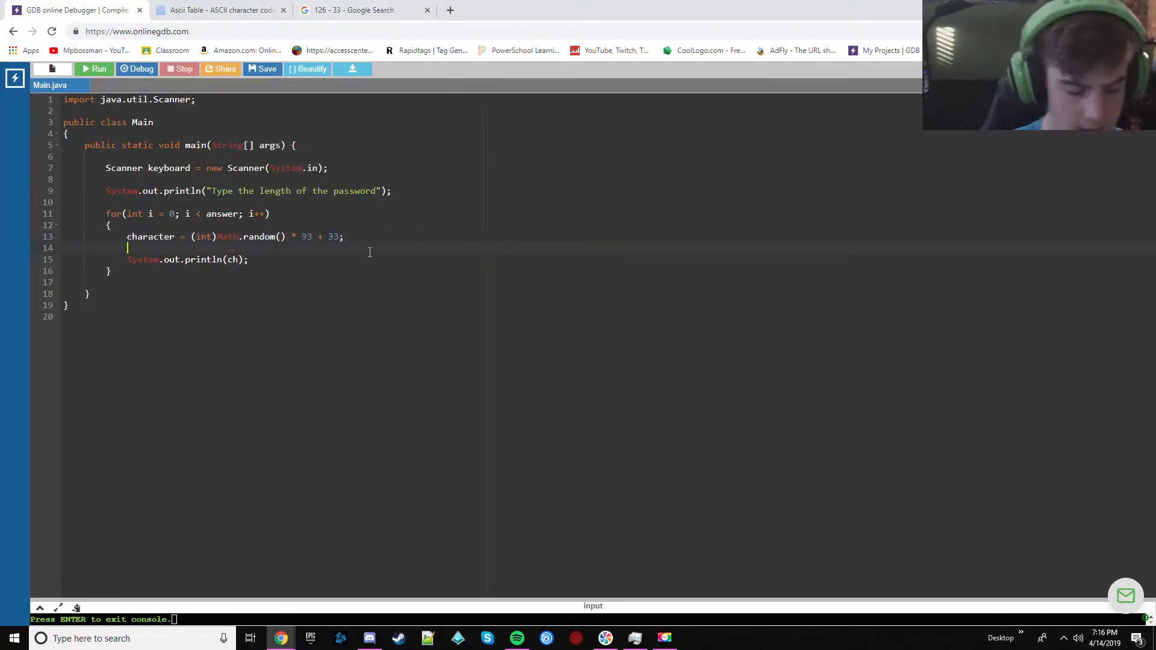
text(cha)
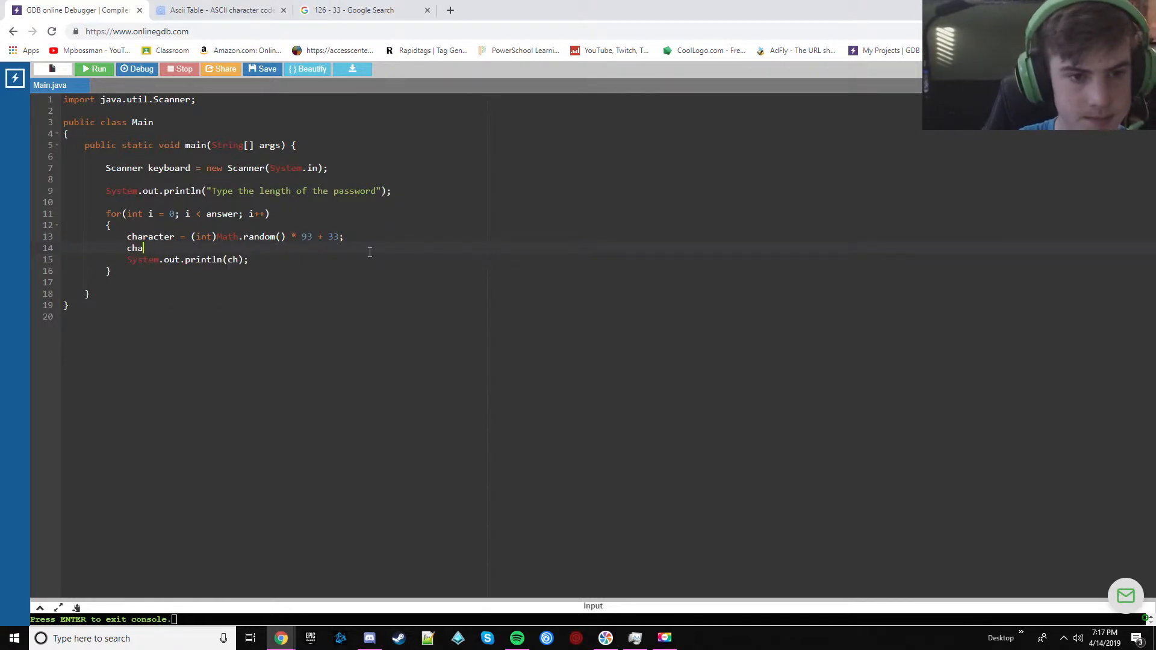
text(r)
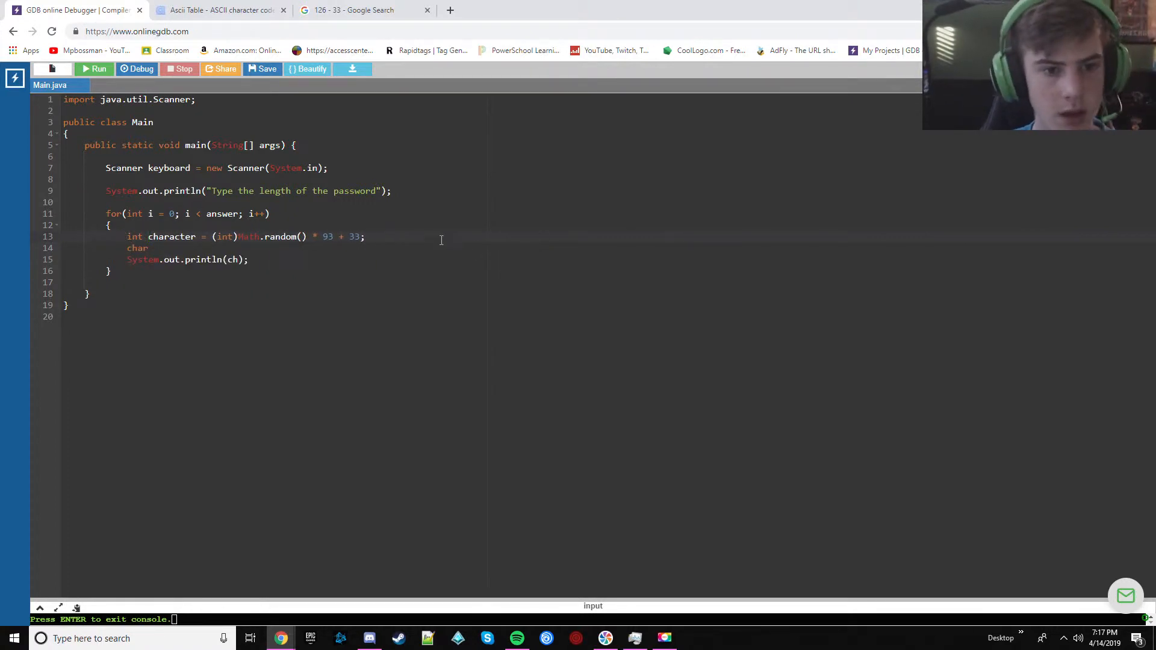
text(cha)
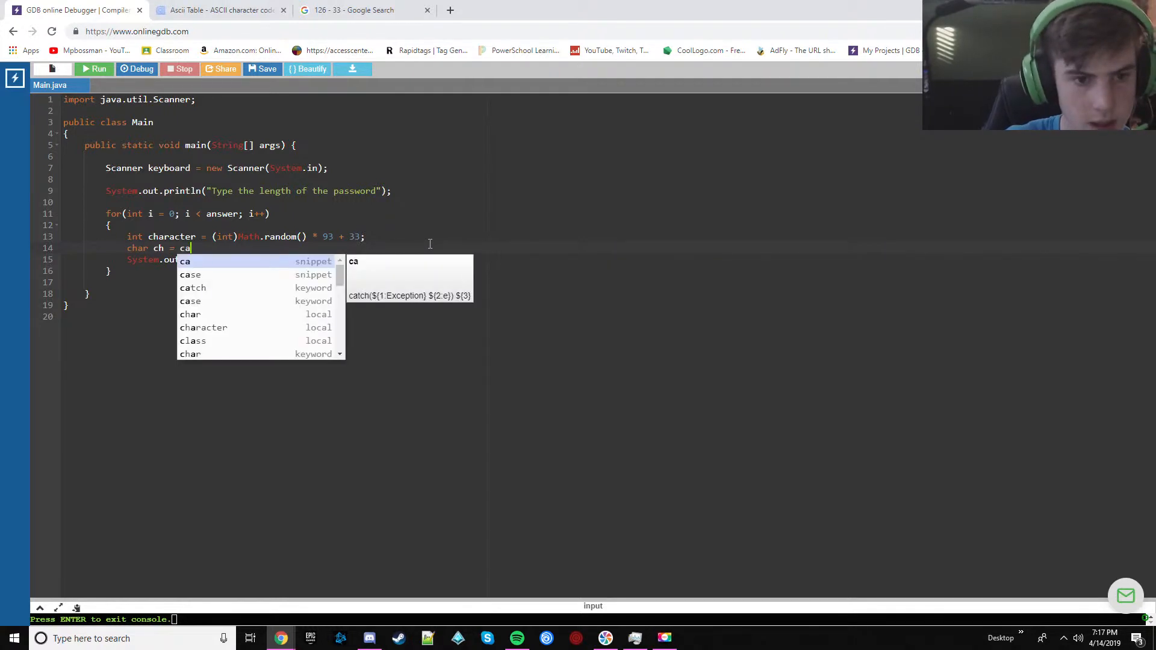
text((char))
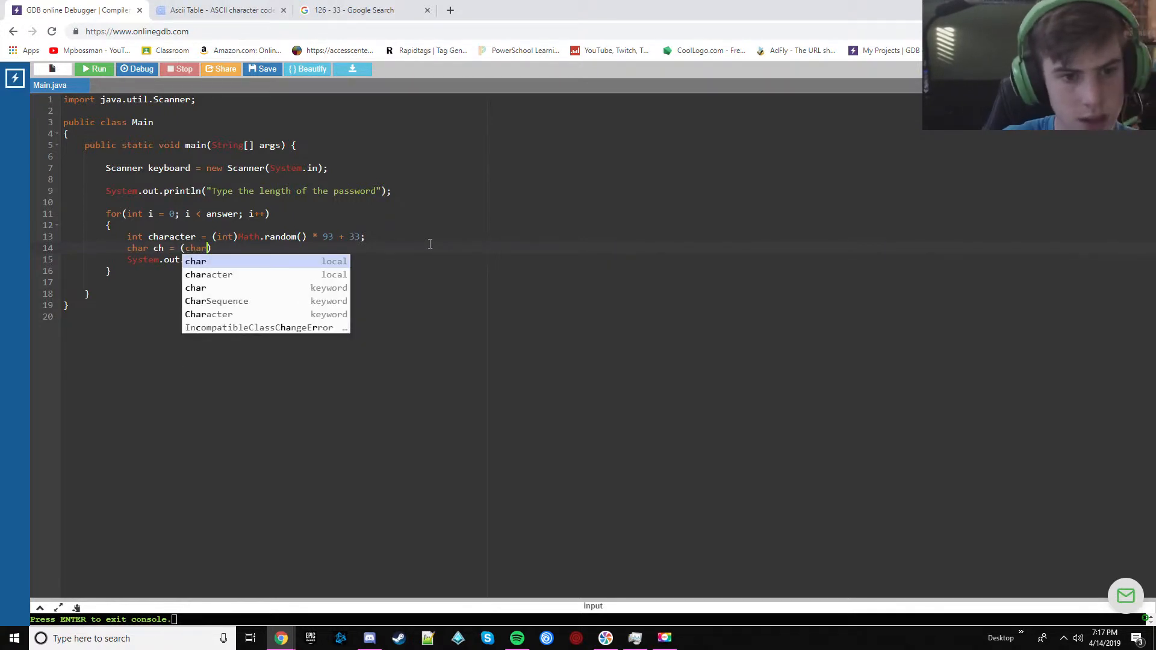
text(char)
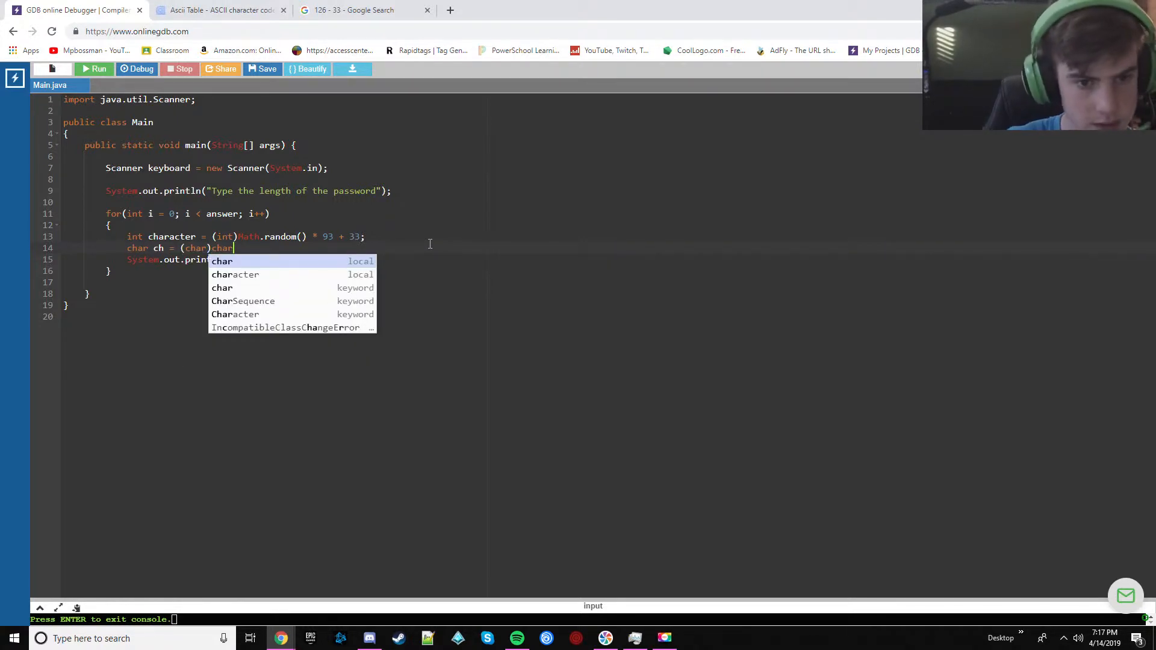
text(acter;)
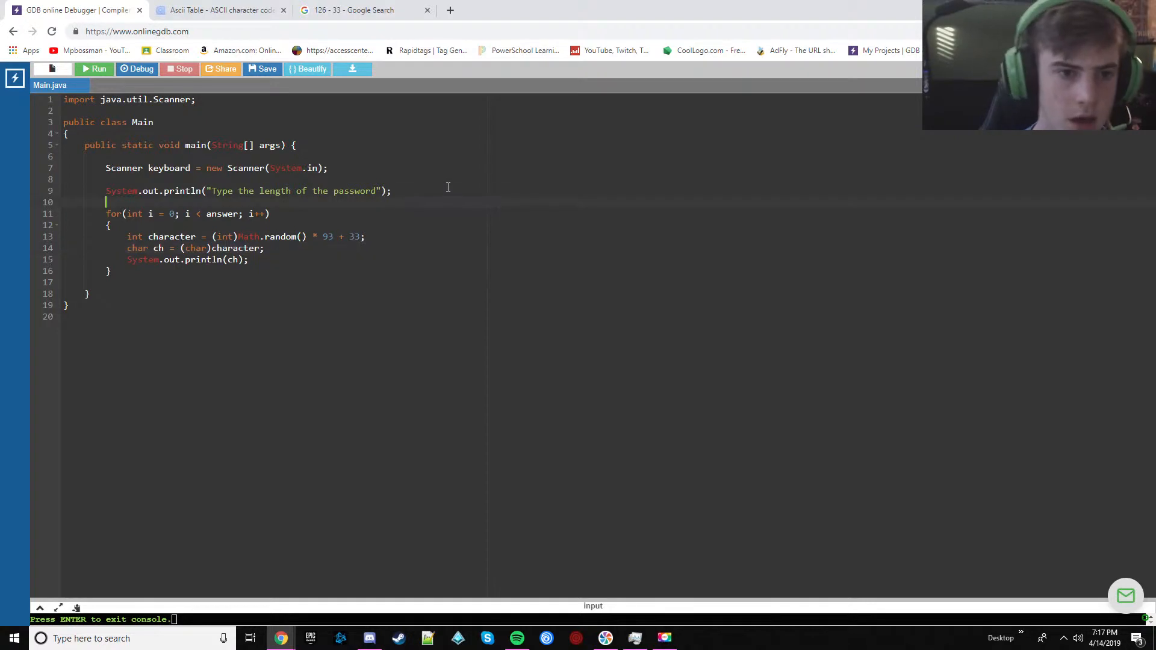
Add answer = keyboard.nextInt(); after the prompt println
text(anser =)
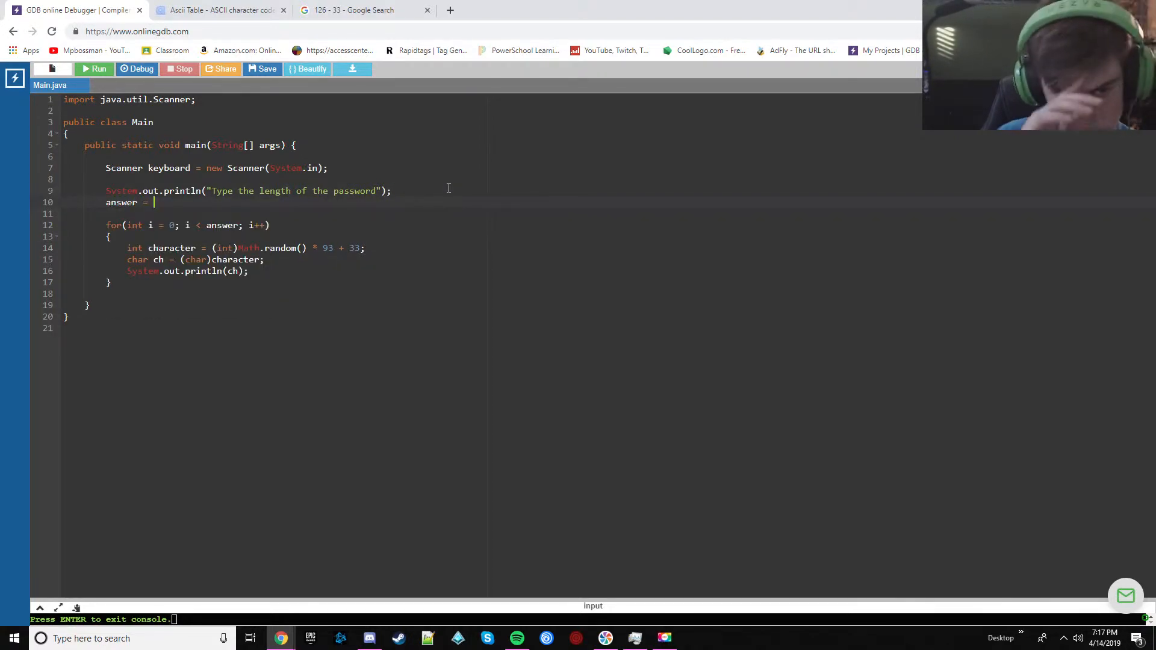
text(keyob)
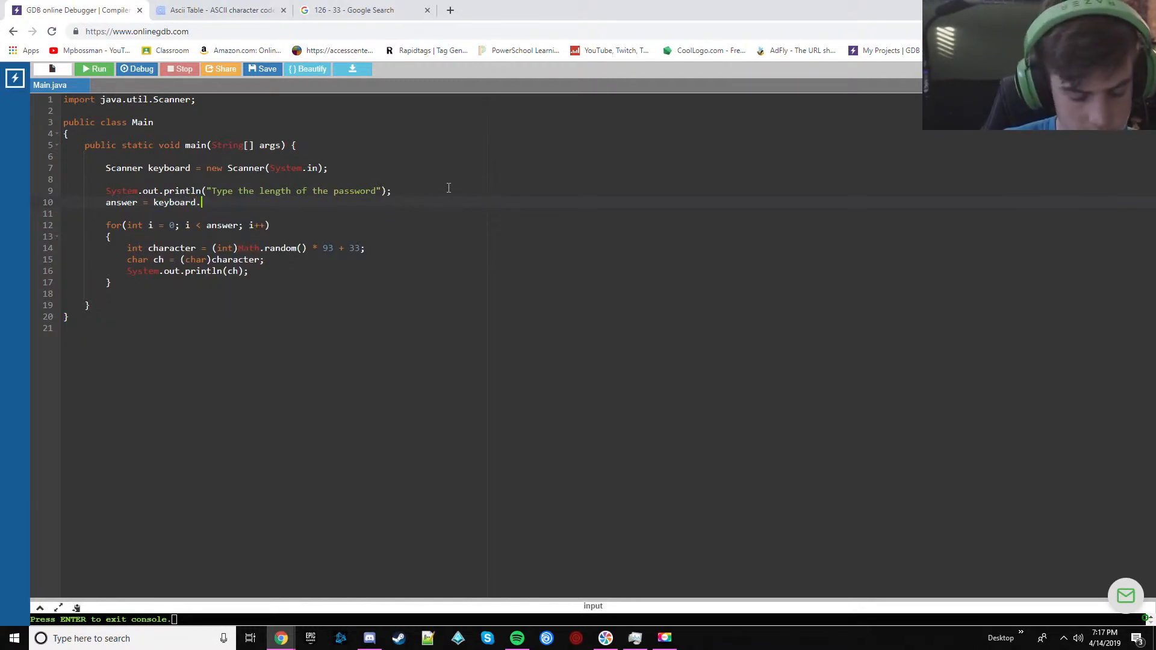
text(nextInt)
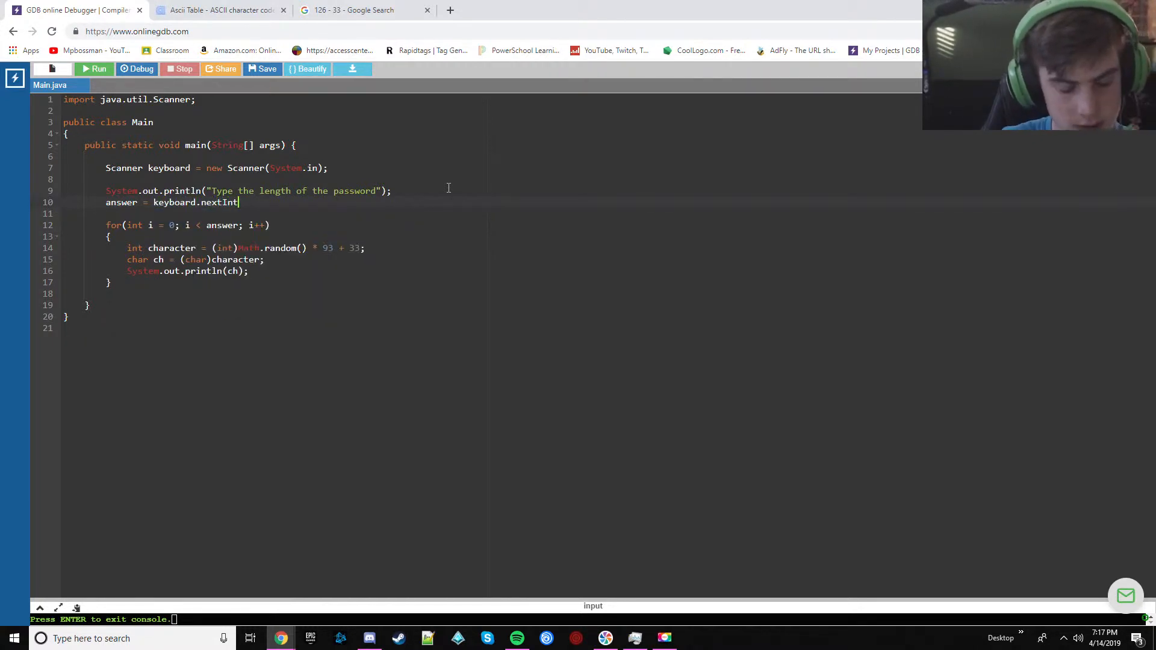
text(();)
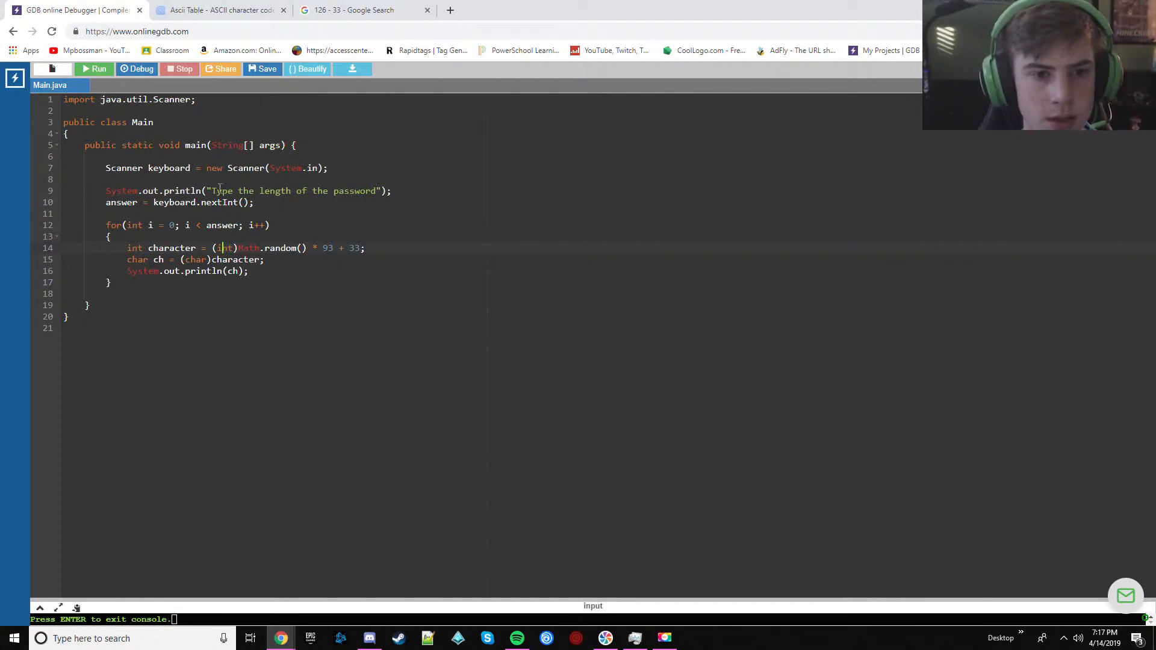
Change System.out.println(ch) to System.out.print(ch) in the loop after checking the ASCII table
double_click(120, 203)
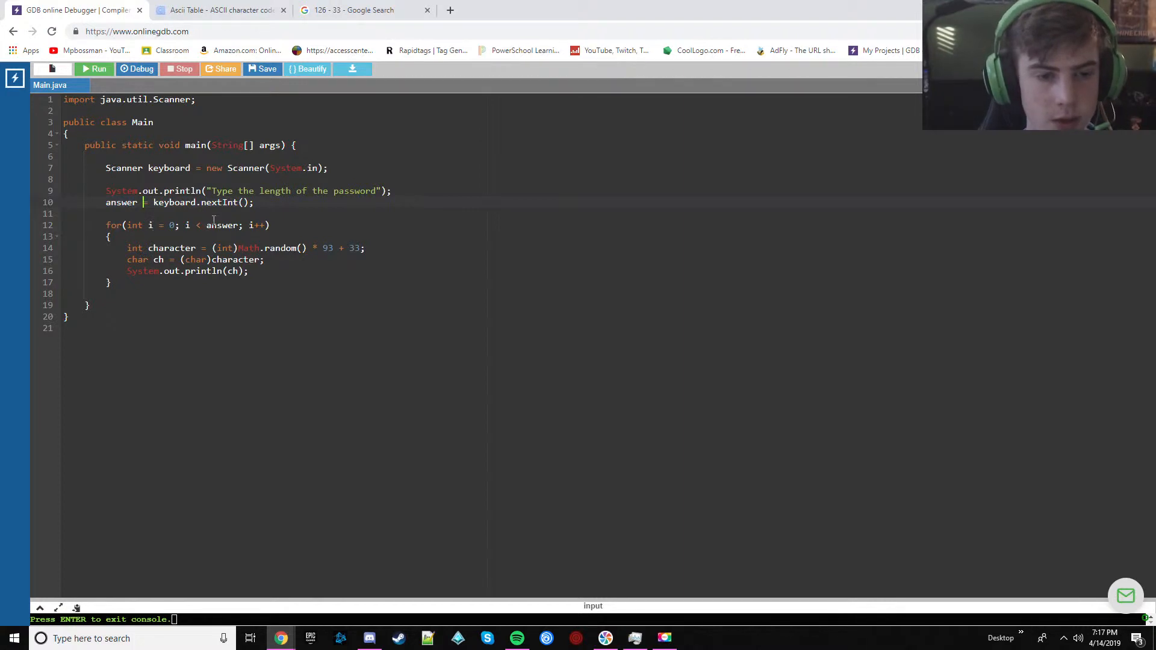
double_click(120, 202)
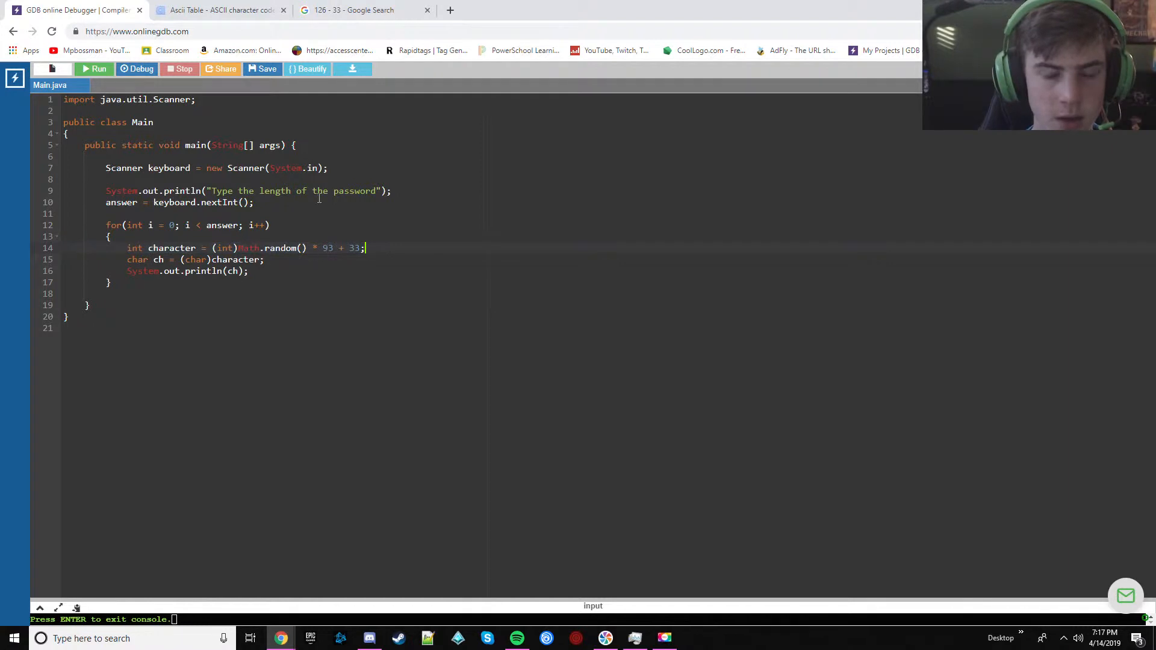
mouse_move(305, 268)
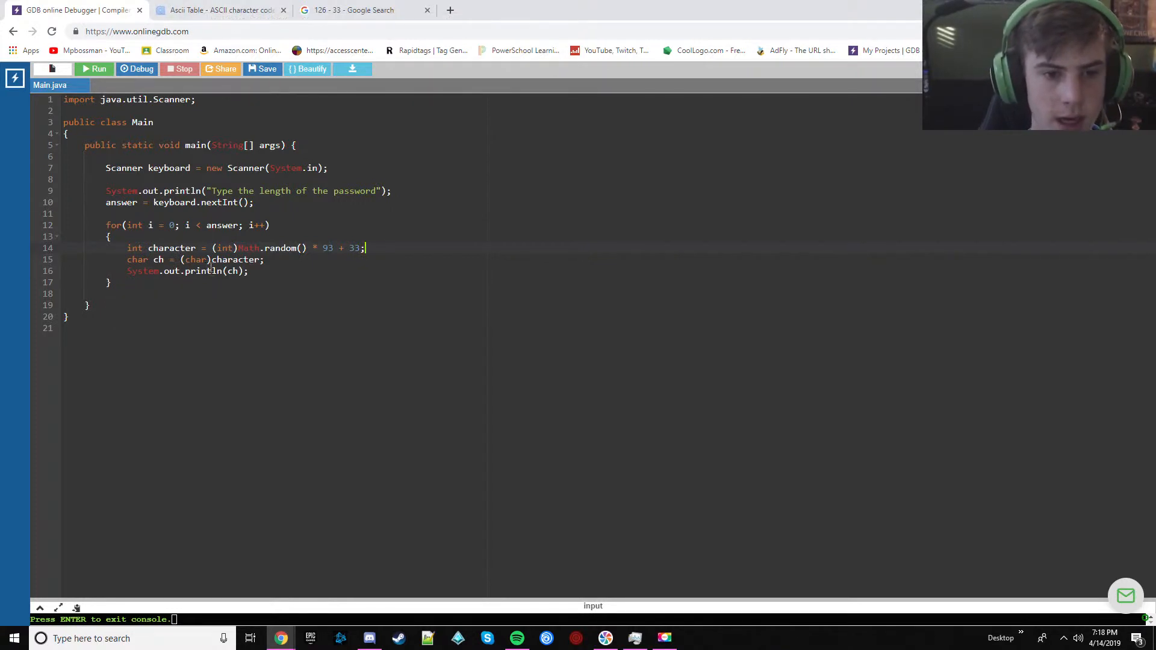
click(216, 10)
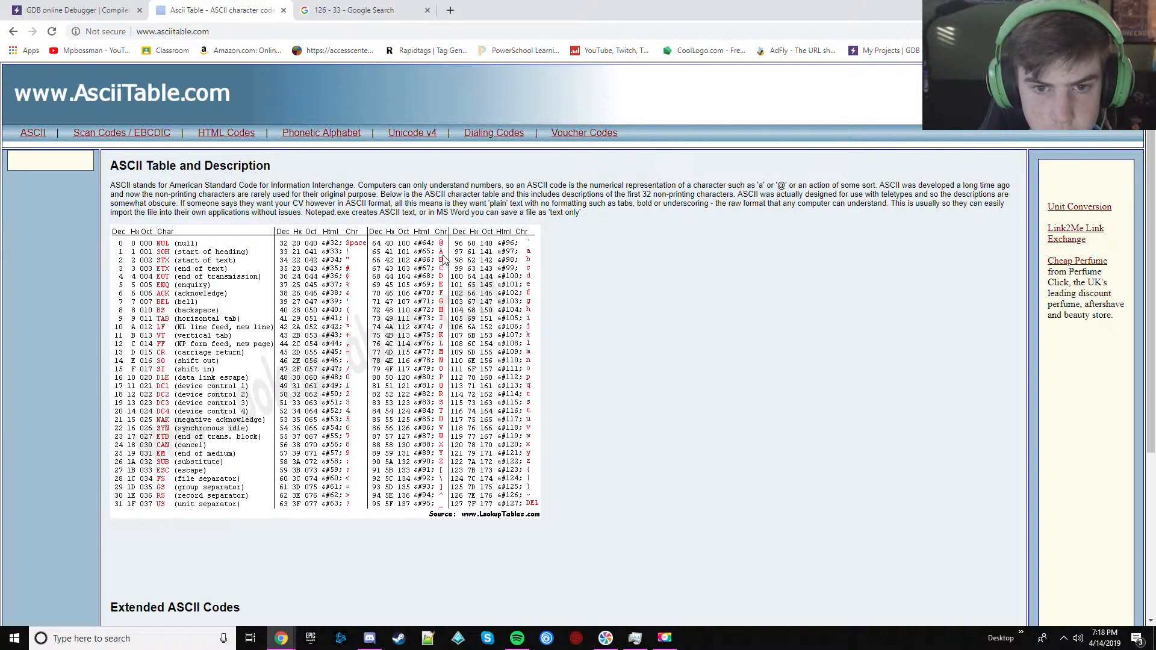
click(72, 10)
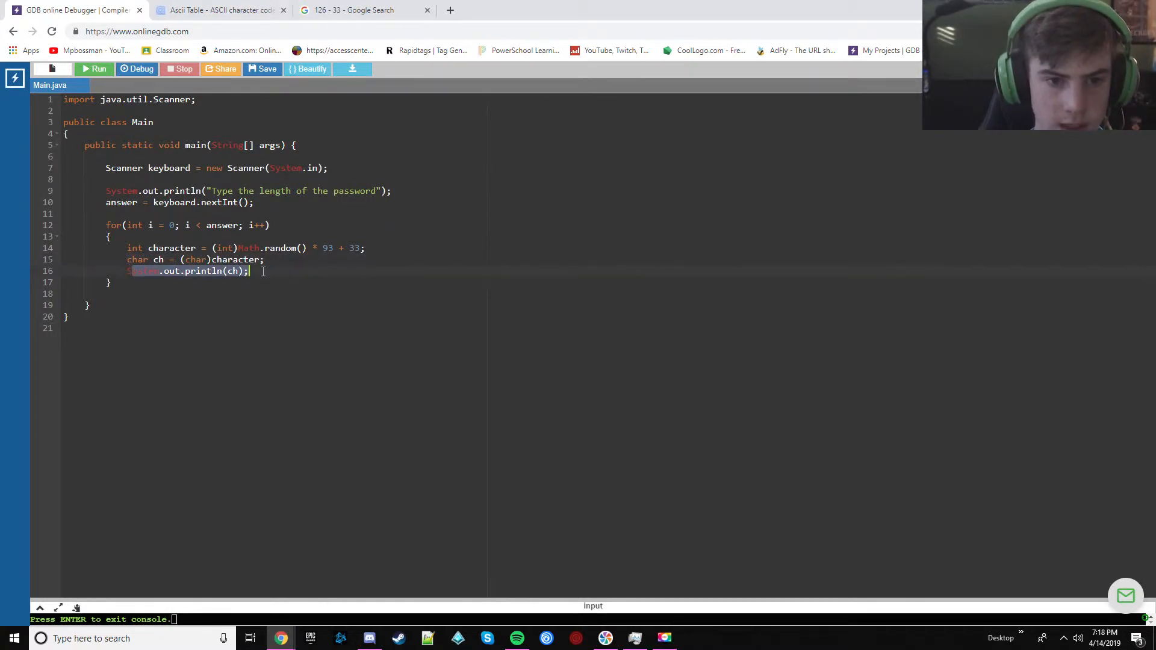
click(226, 271)
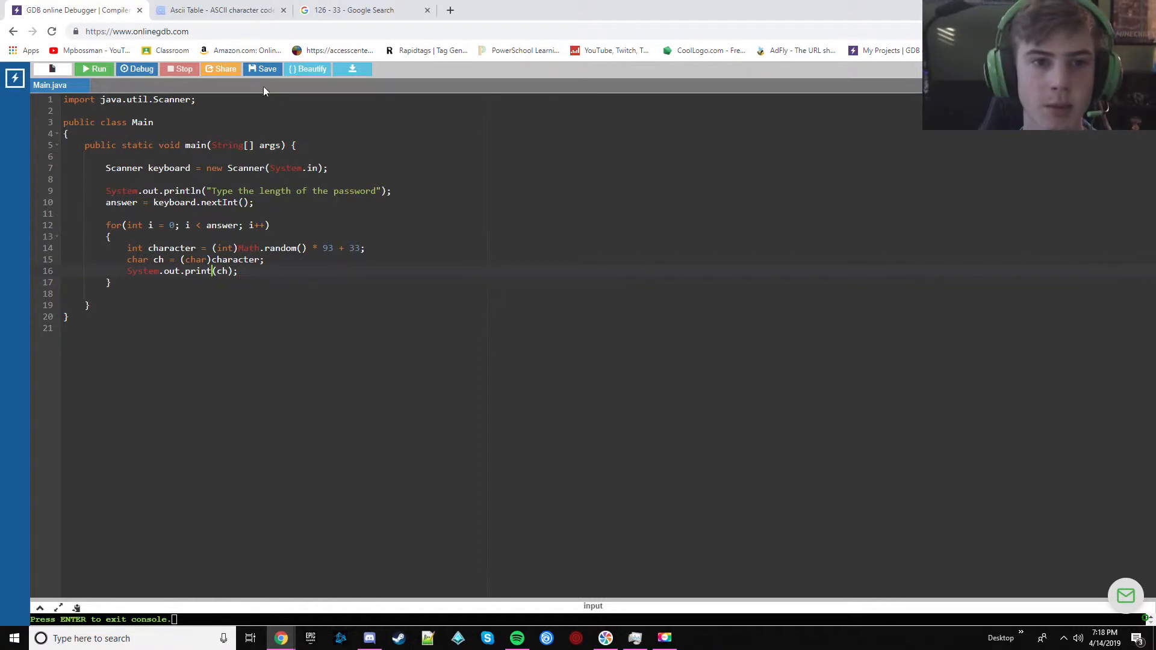
mouse_move(100, 70)
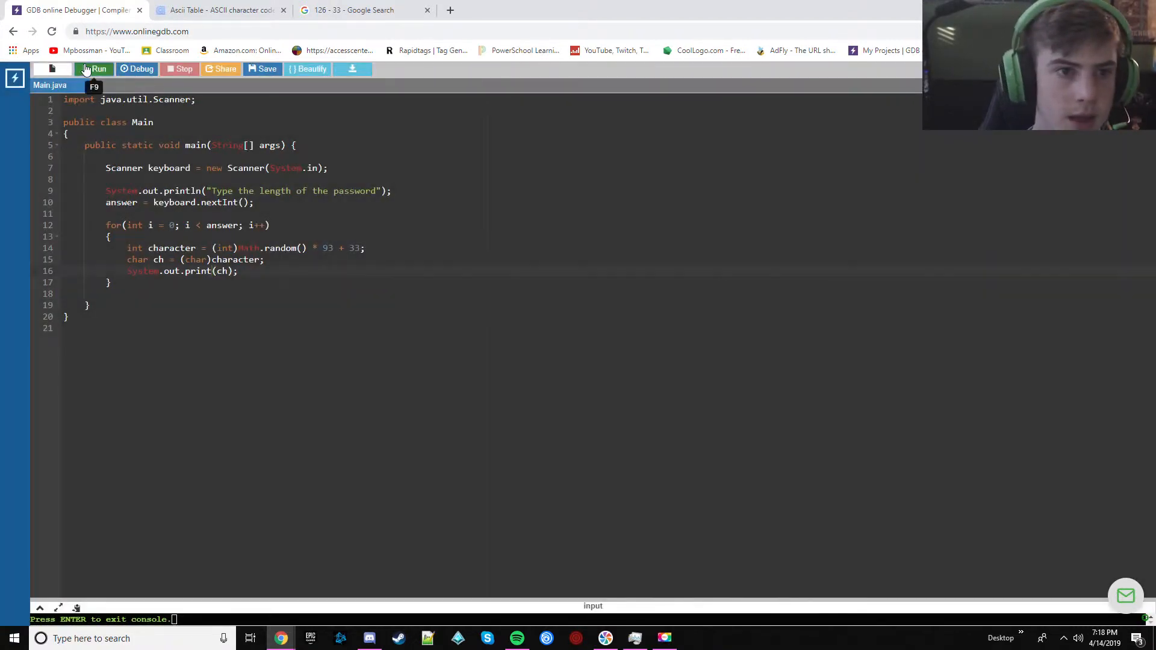
Run, fix the 'cannot find symbol answer' error by declaring int answer, and run again with a length
click(93, 69)
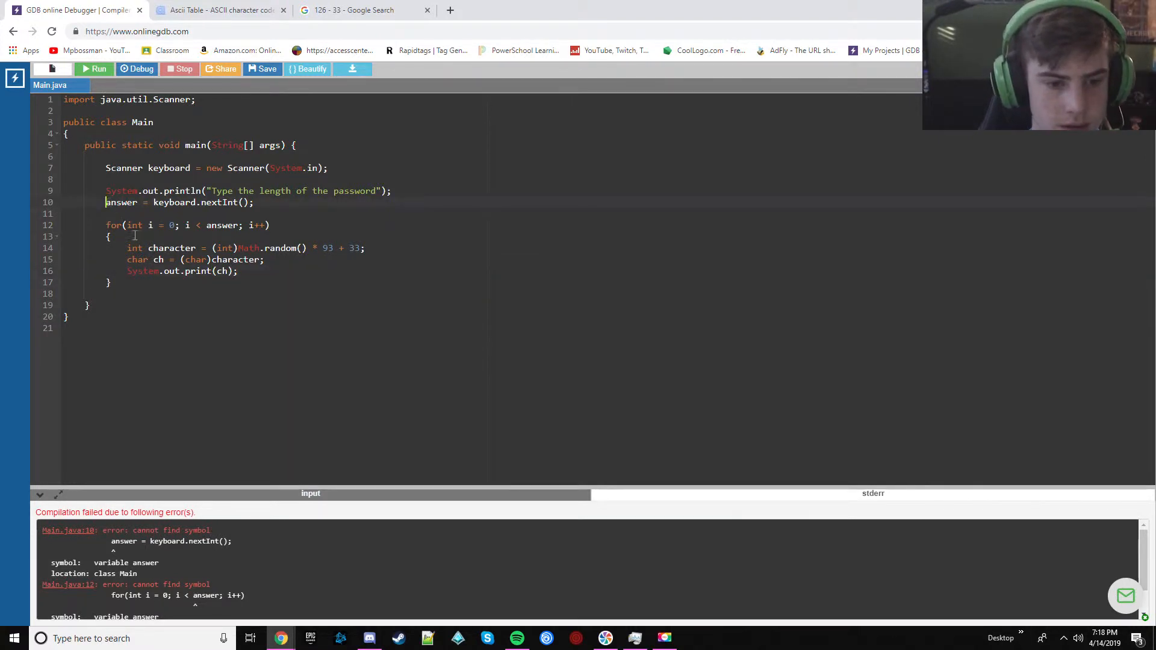
text(/in)
text(8)
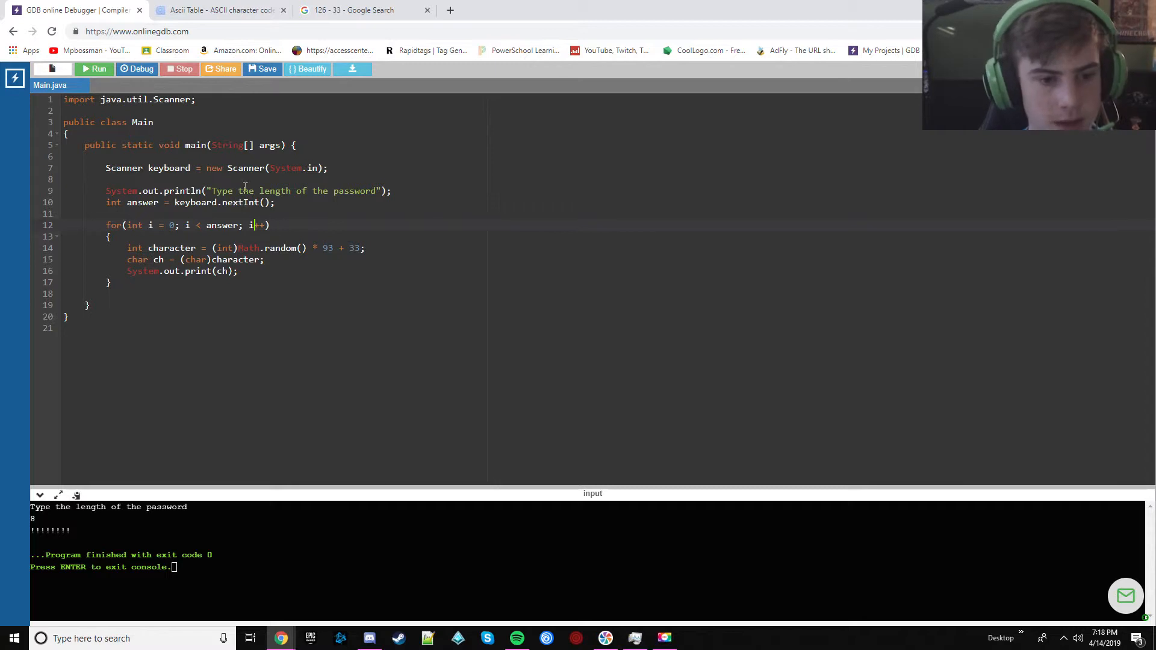
click(94, 68)
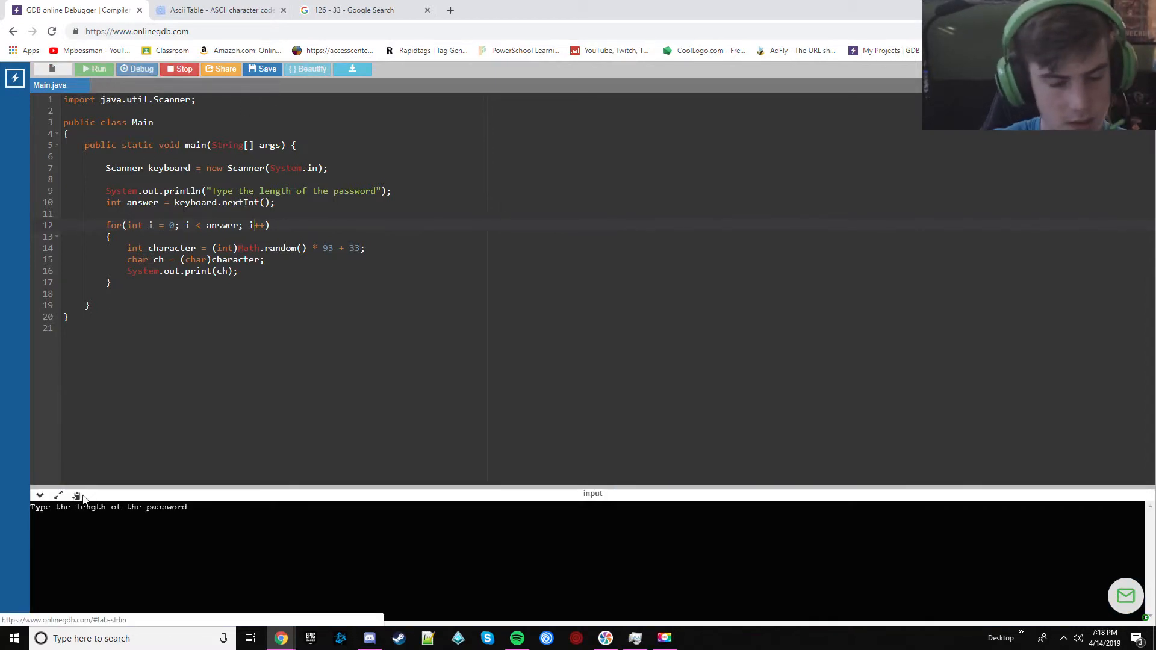
text(4)
text(()
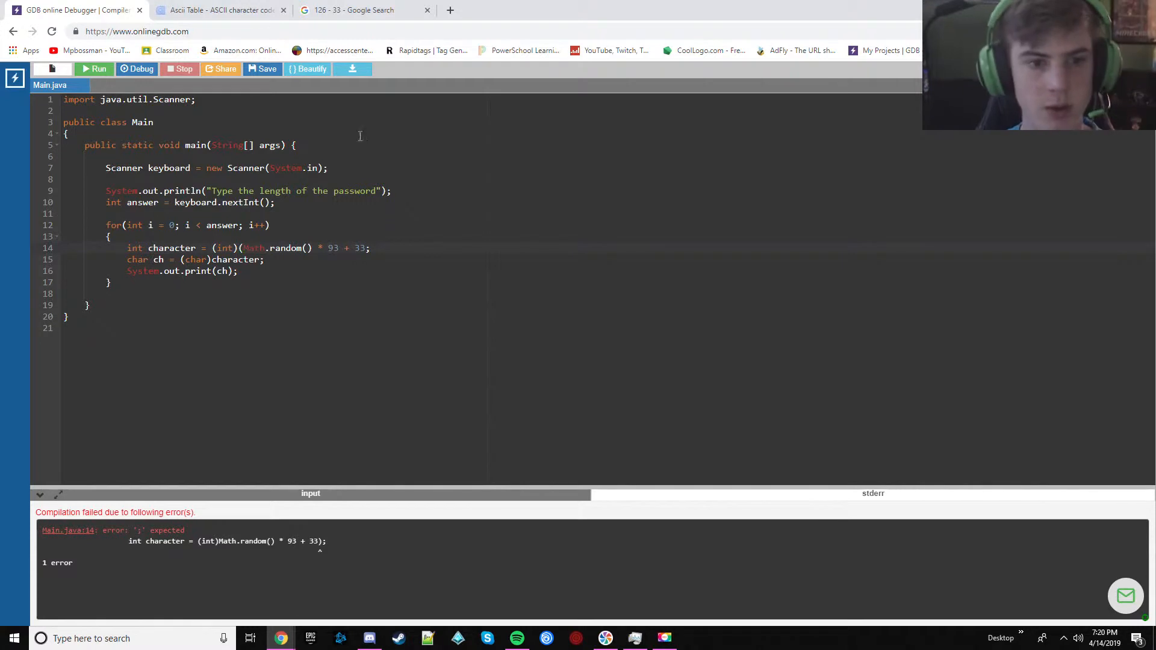
Cast the whole (Math.random() * 93 + 33) to int and run, generating 8- and 900-character passwords
double_click(224, 248)
text())
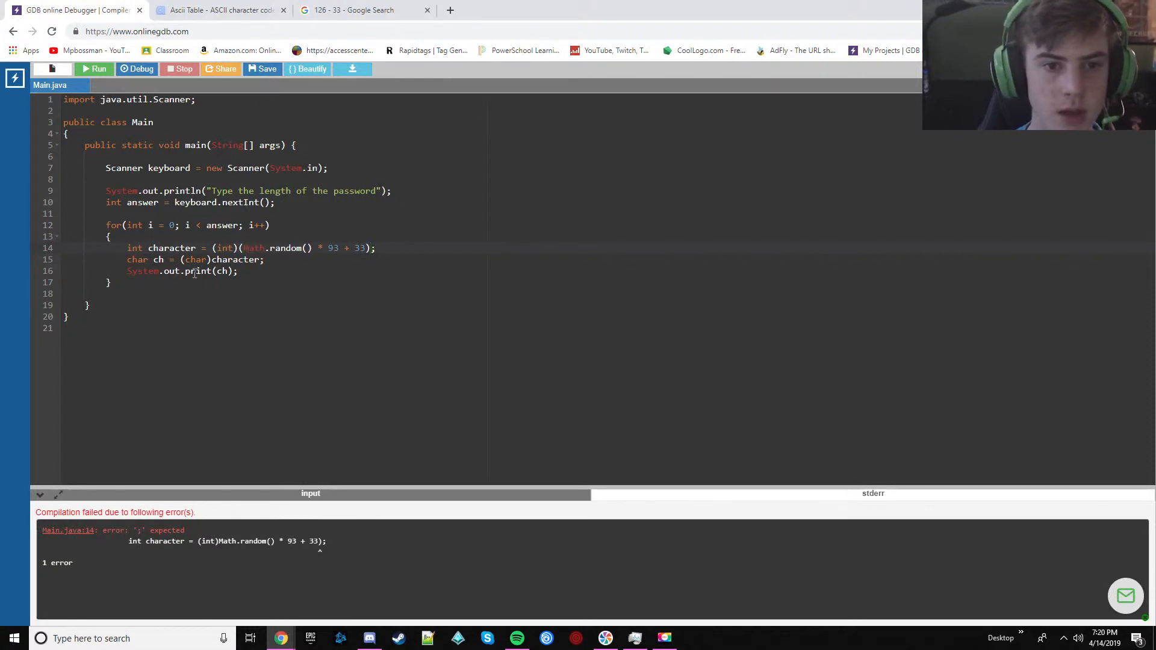
click(97, 69)
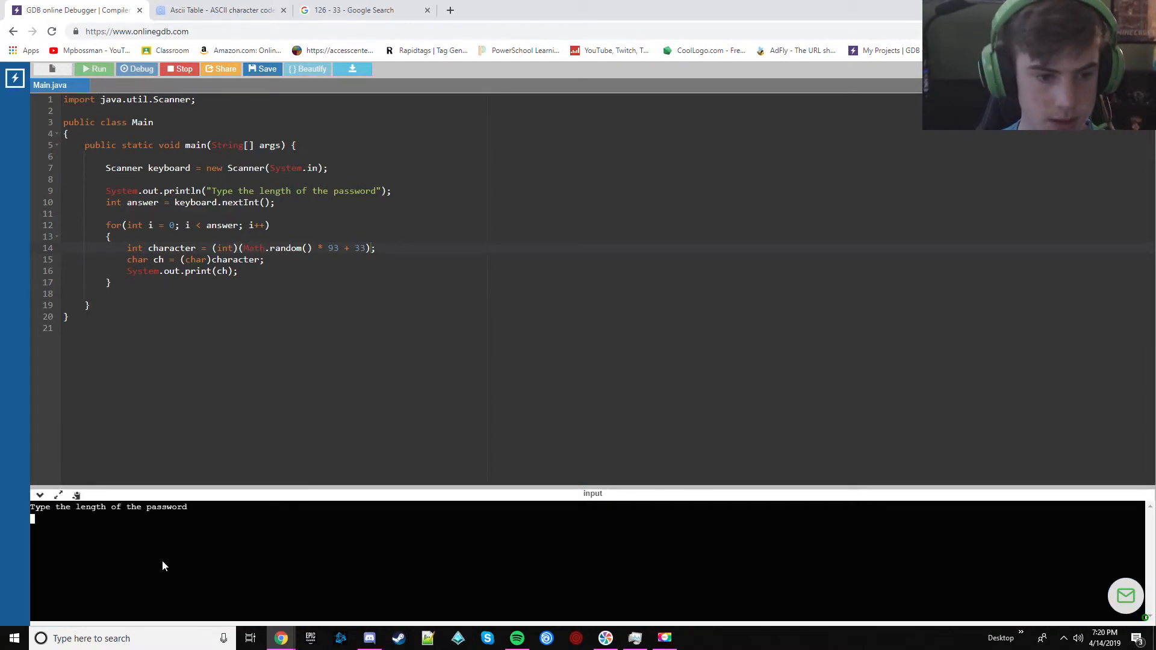
text(8)
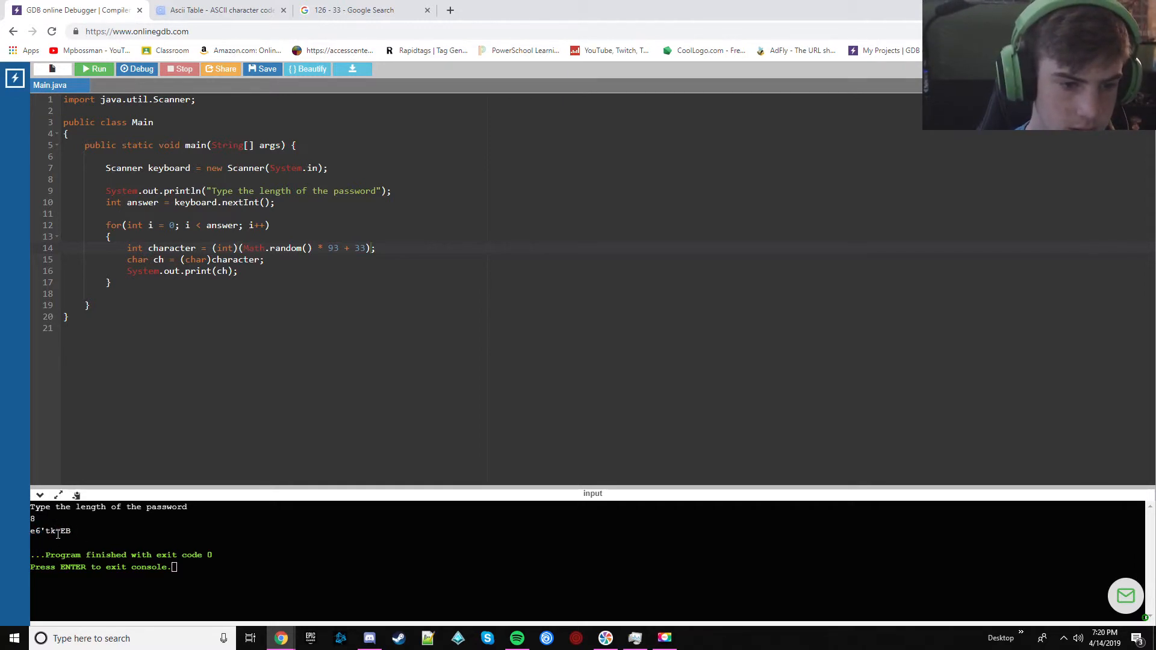
click(96, 69)
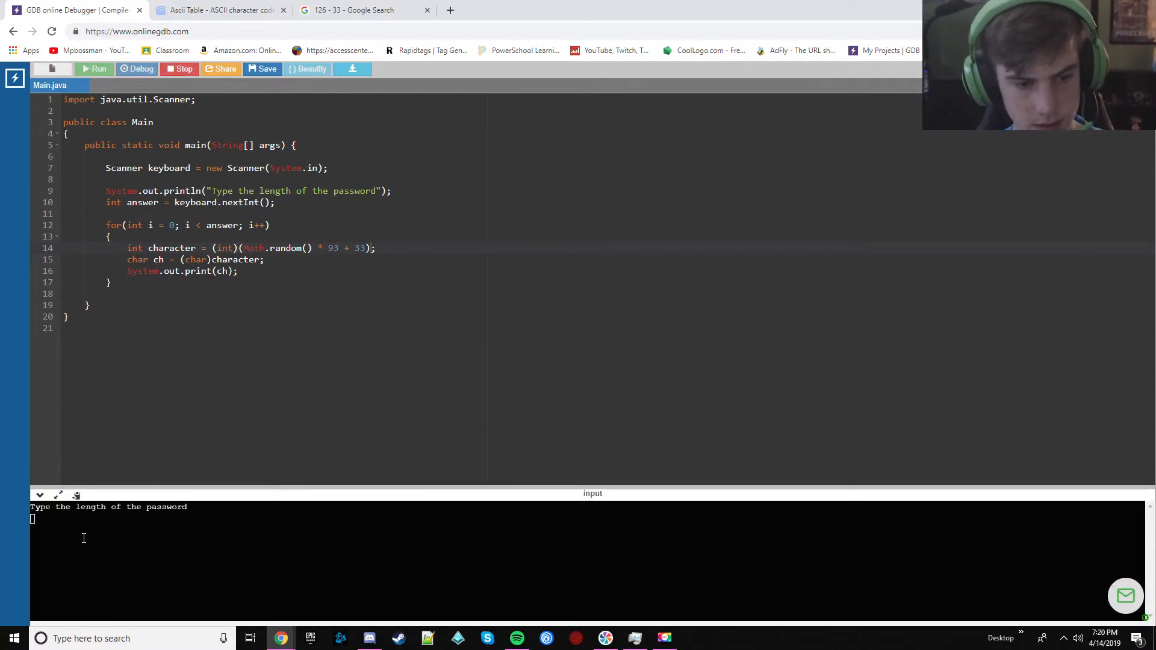
text(900)
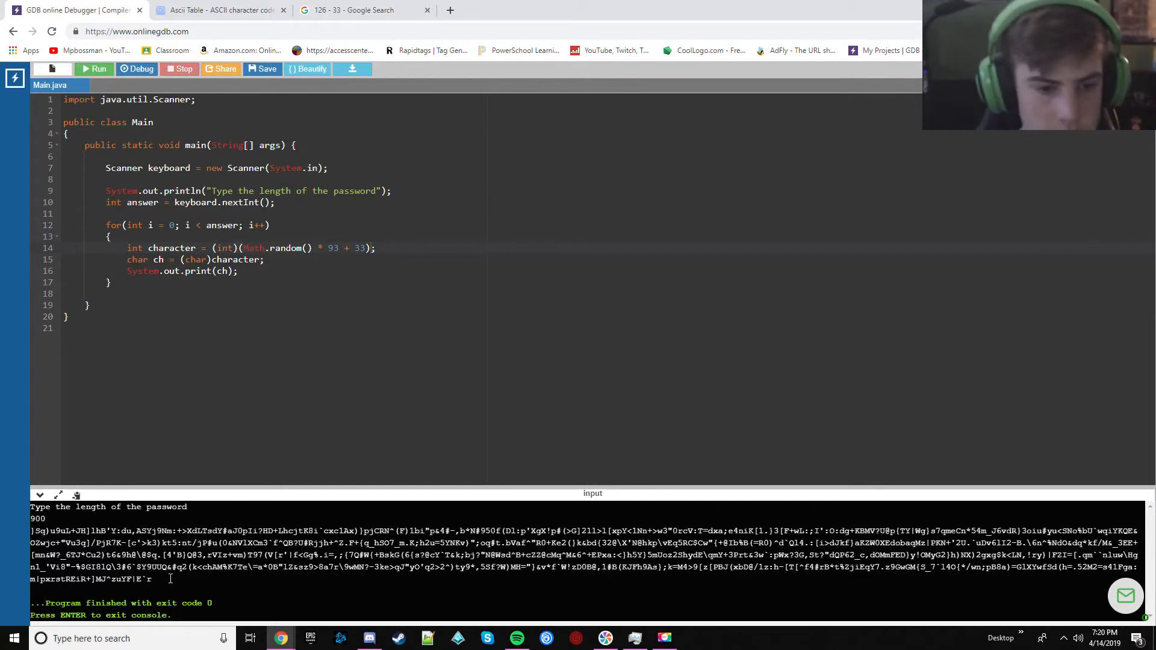
drag(33, 530, 173, 580)
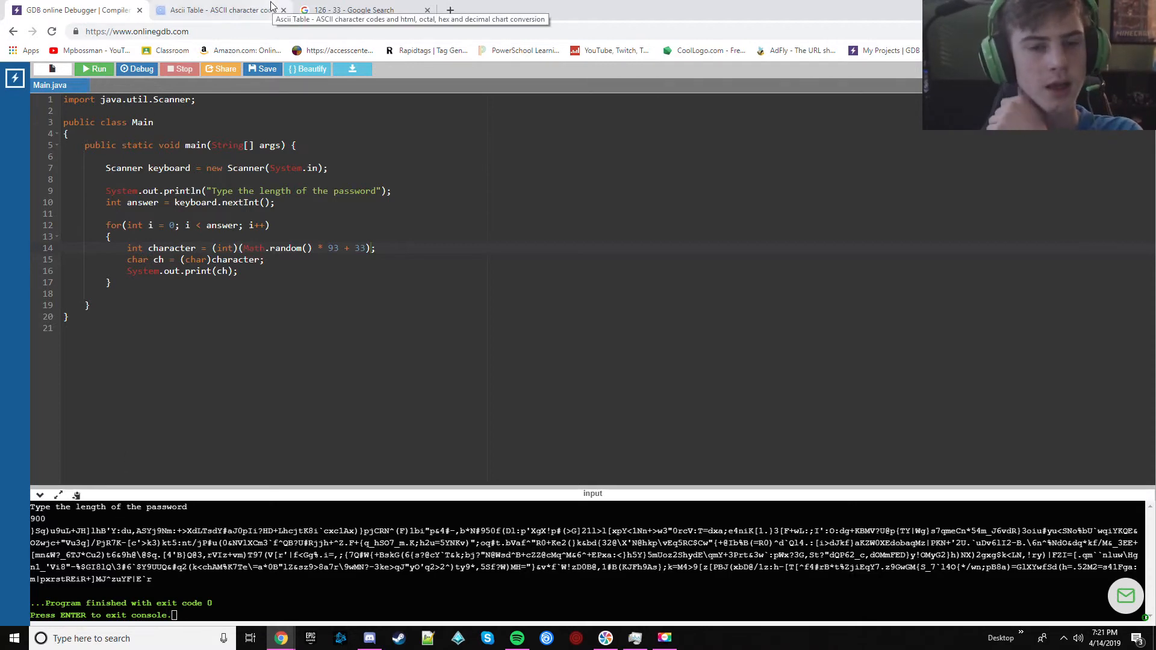
Review the extended ASCII codes, then compute 255 − 33 = 222 in the Google calculator
click(217, 9)
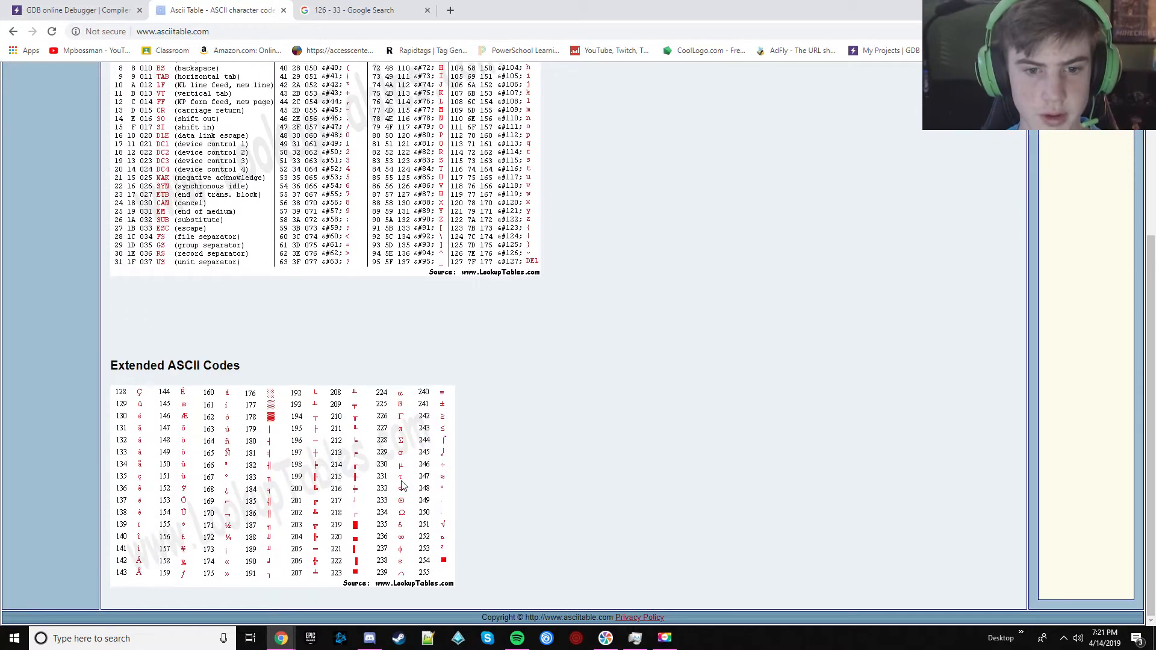
mouse_move(428, 575)
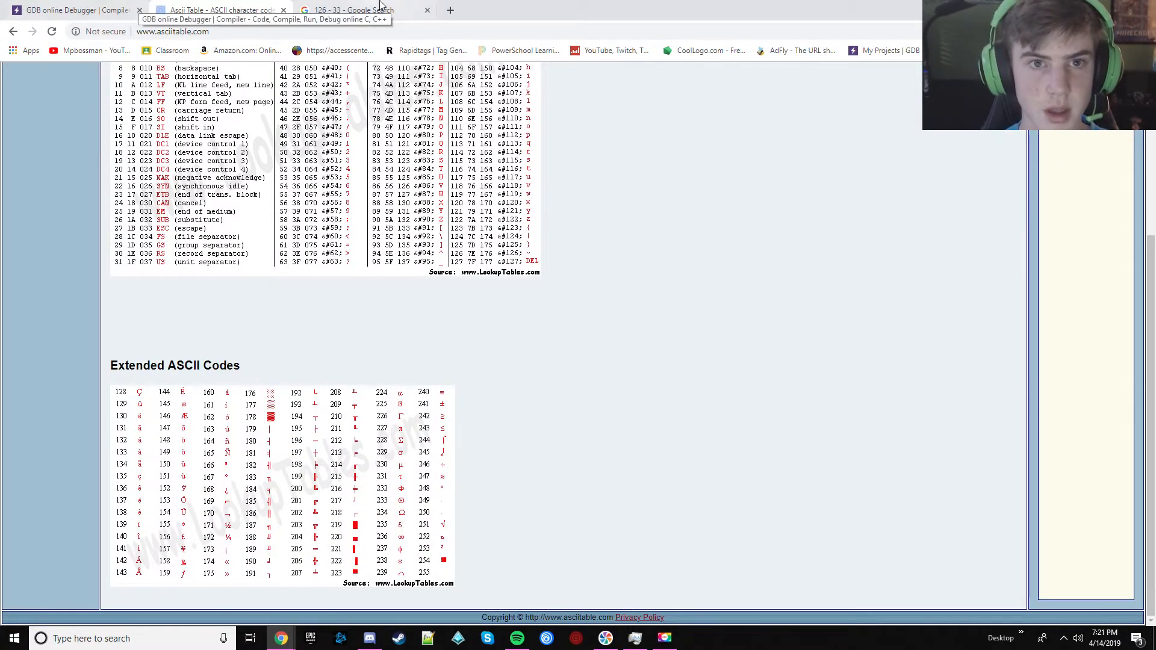
click(361, 10)
text(255 - 33)
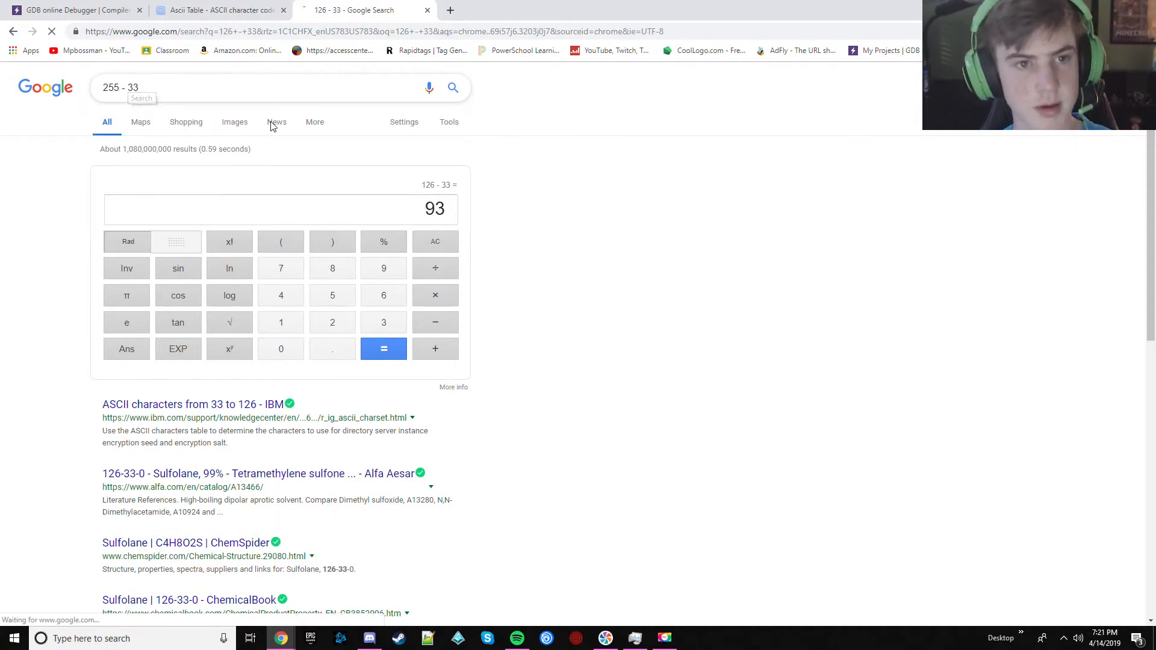
click(78, 10)
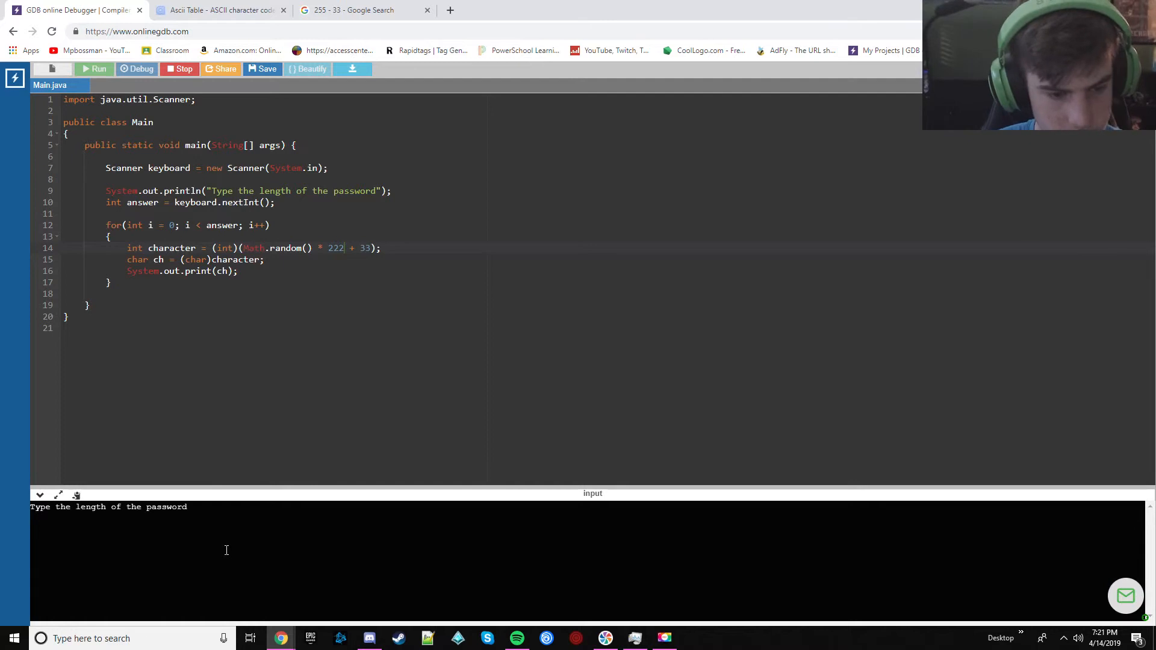
Generate a 600-character extended-ASCII password, then run with range * 255 + 0 for length 40
text(600)
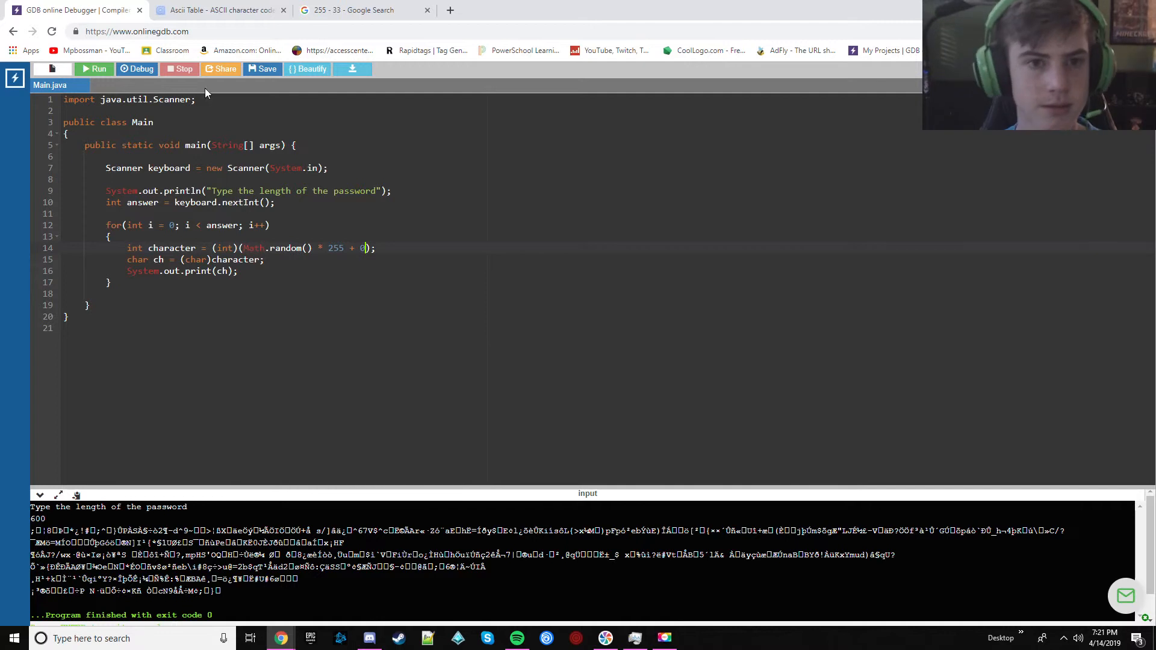
click(99, 68)
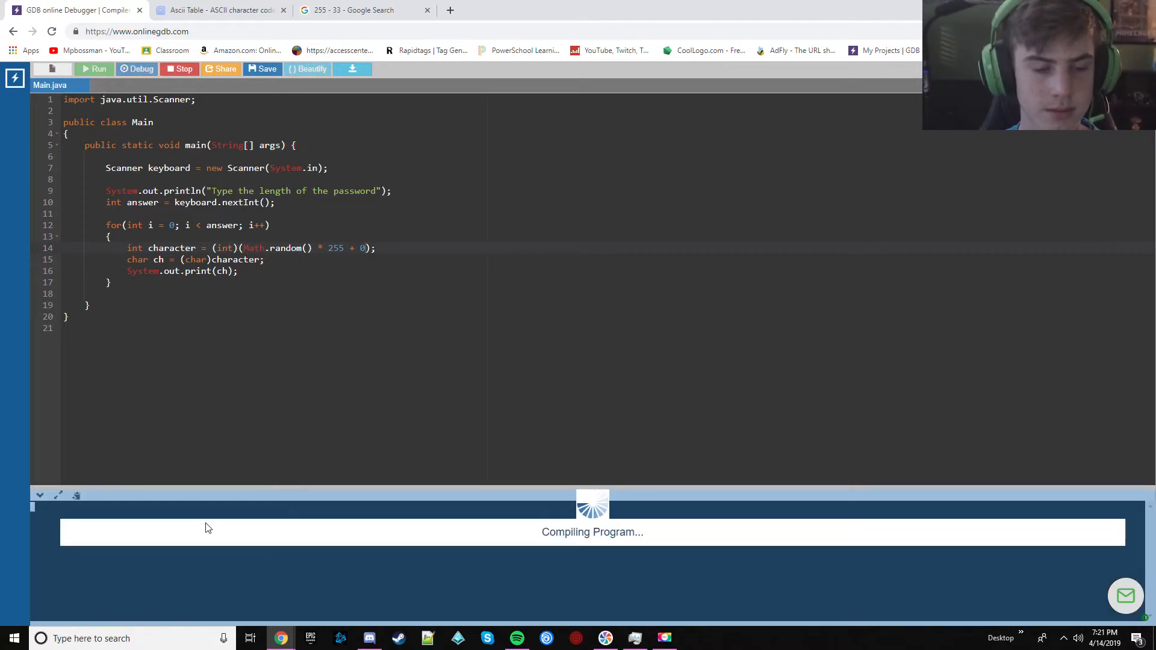
text(40)
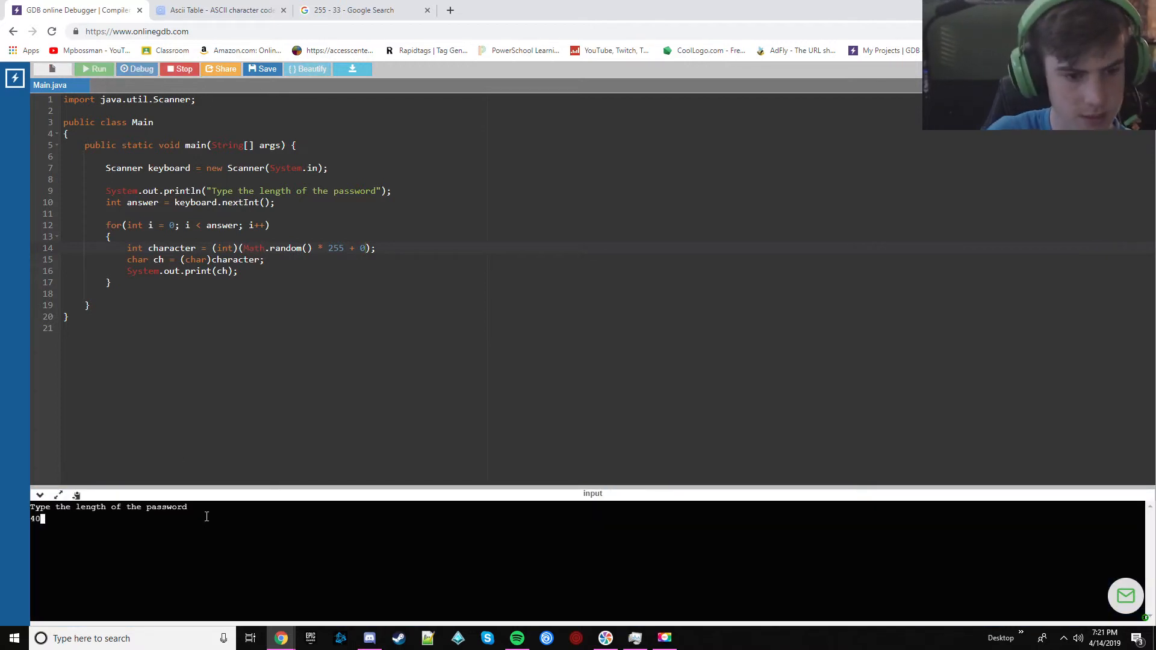